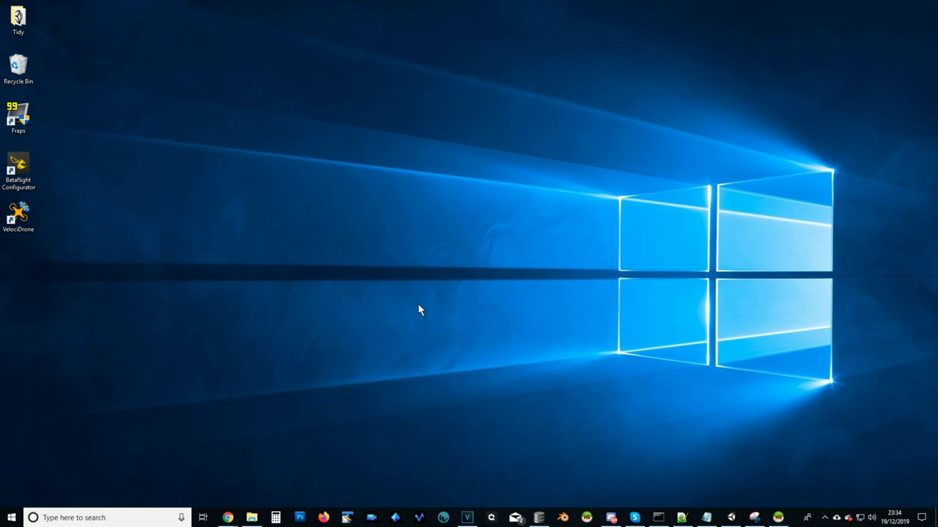
mouse_move(229, 518)
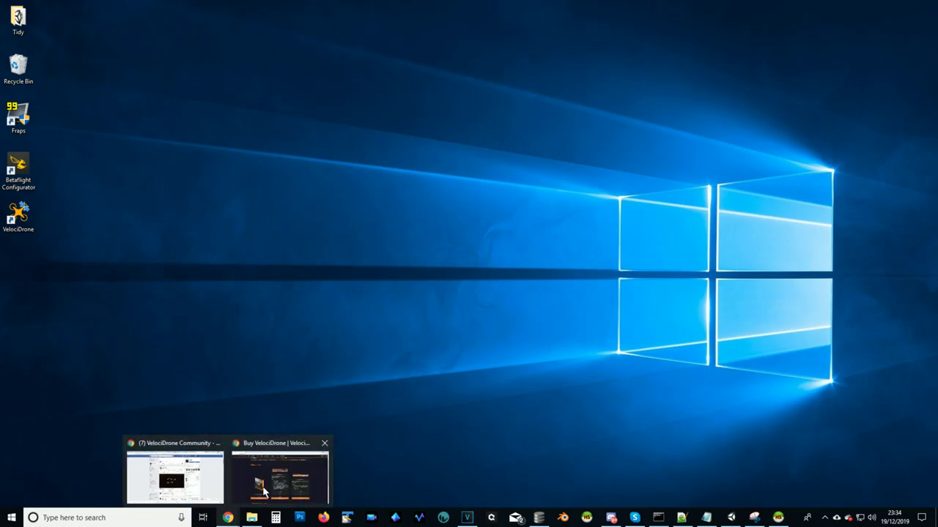
- Bring the VelociDrone shop page forward and scroll to the Micro Class Quads premium pack
left_click(280, 476)
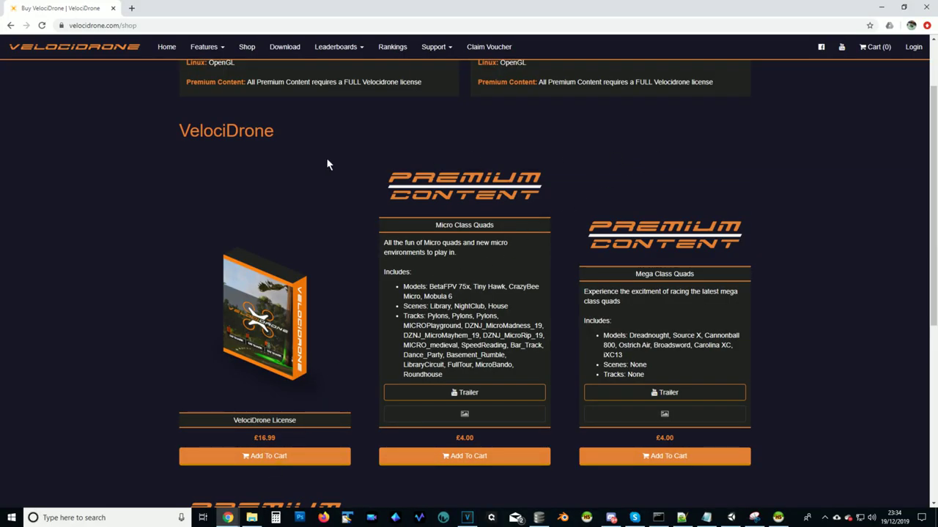
mouse_move(233, 293)
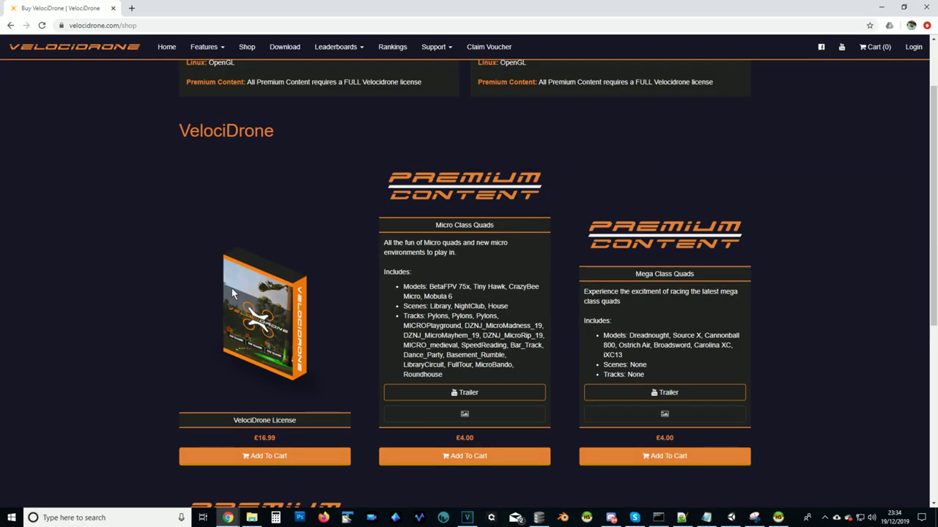
mouse_move(288, 239)
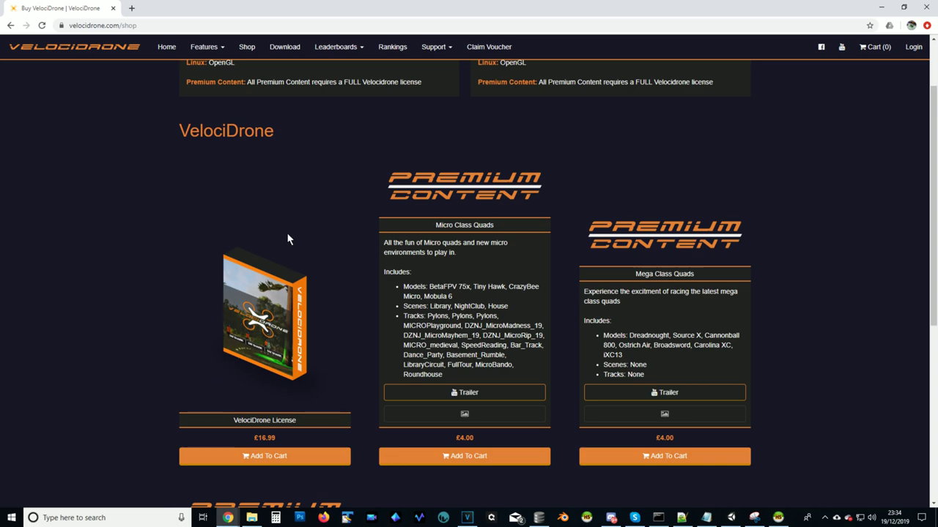
mouse_move(217, 215)
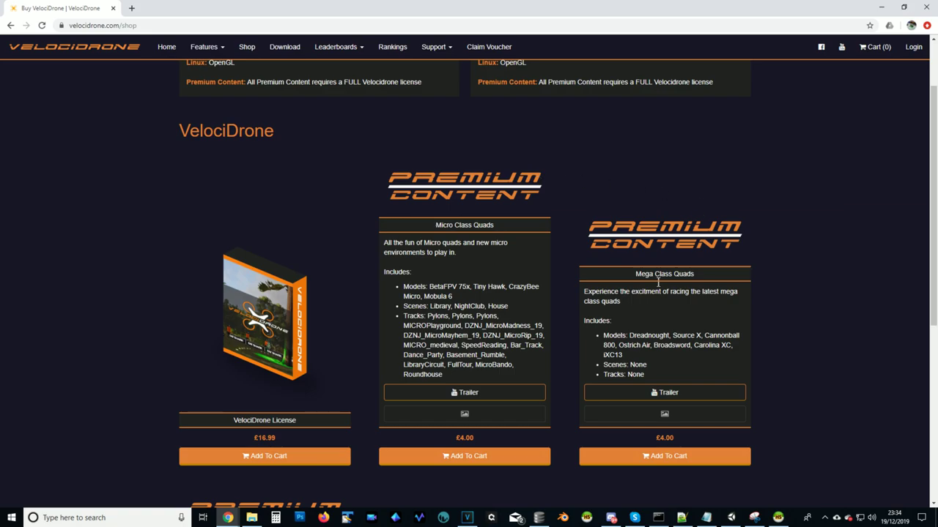
scroll("down", 3)
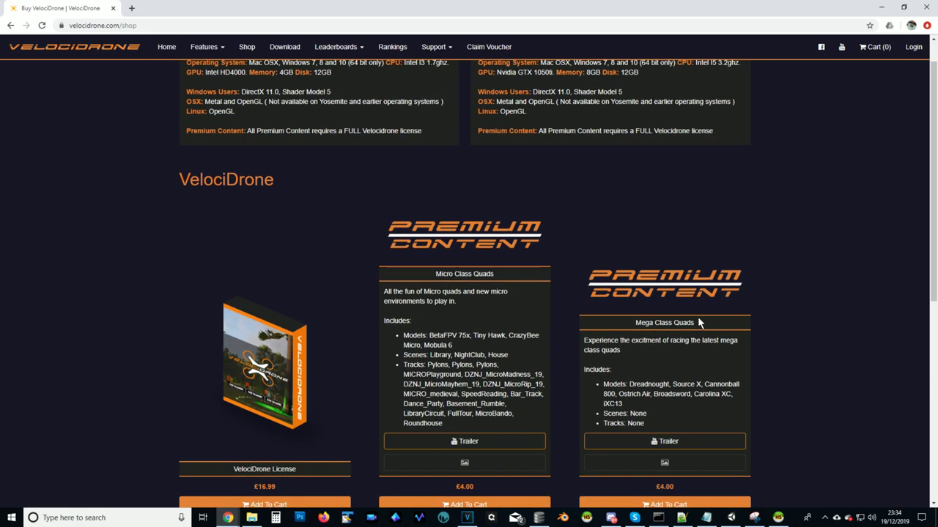
scroll("down", 3)
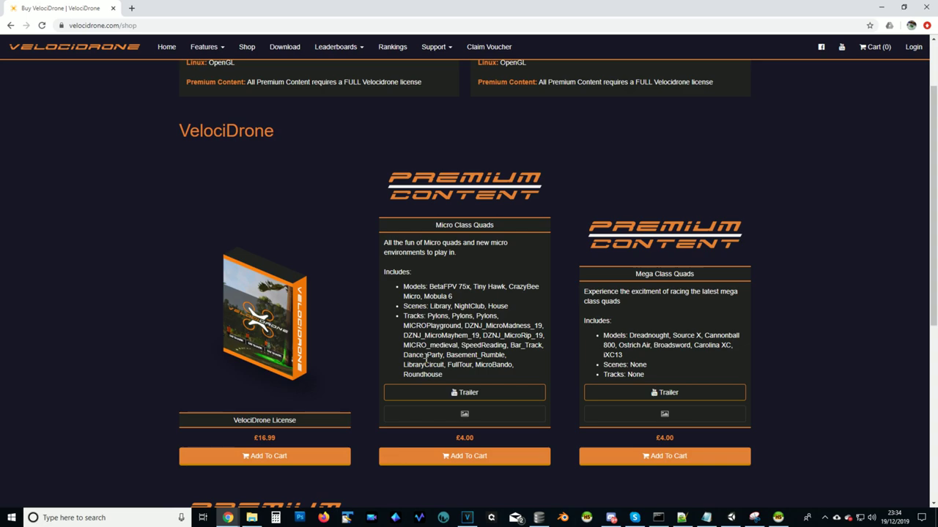
mouse_move(446, 335)
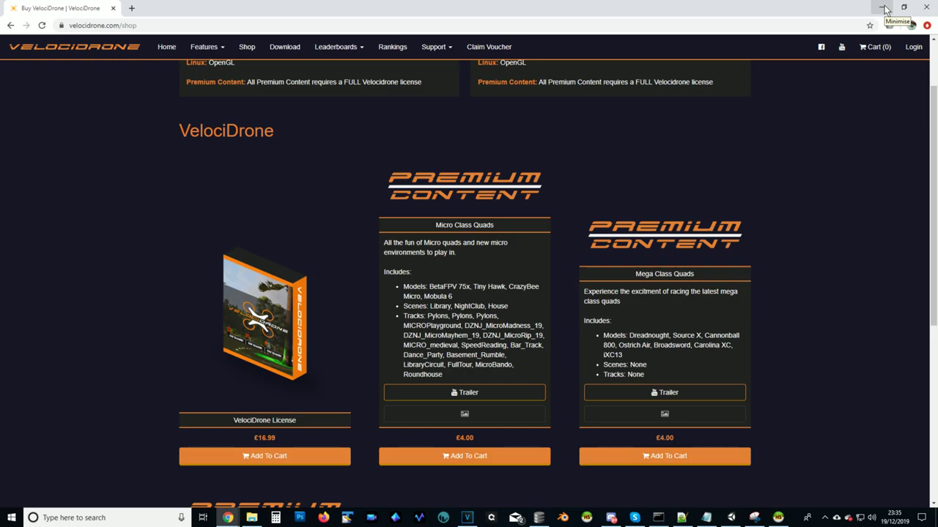
- Reveal File Explorer on VelociDrone-Production and enter its app folder
left_click(885, 9)
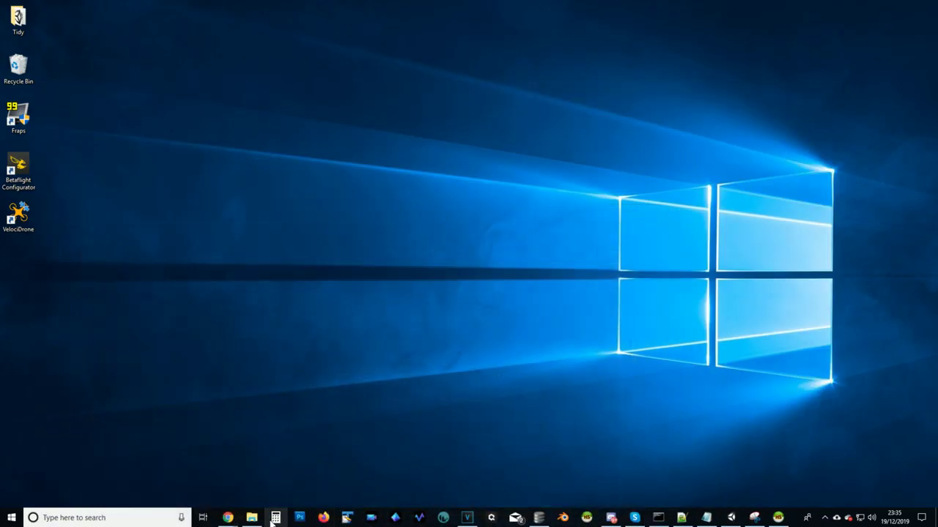
left_click(252, 518)
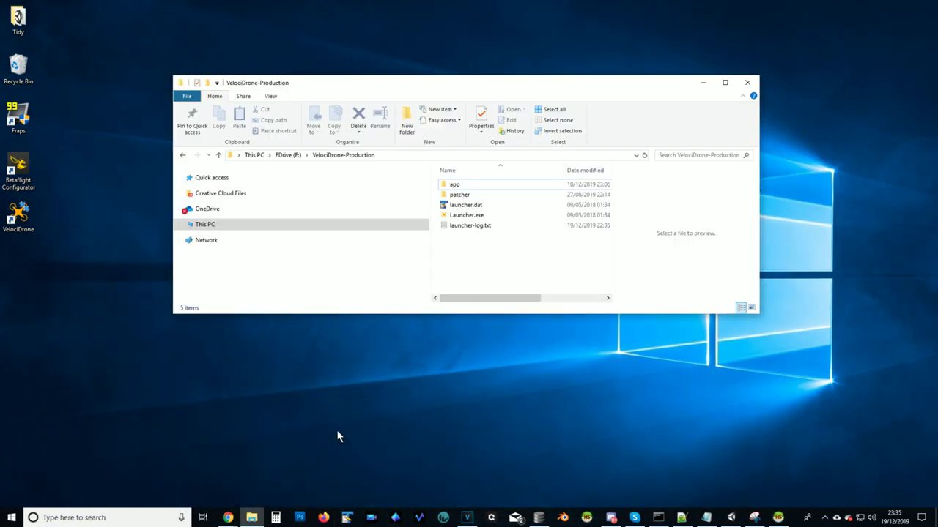
mouse_move(587, 270)
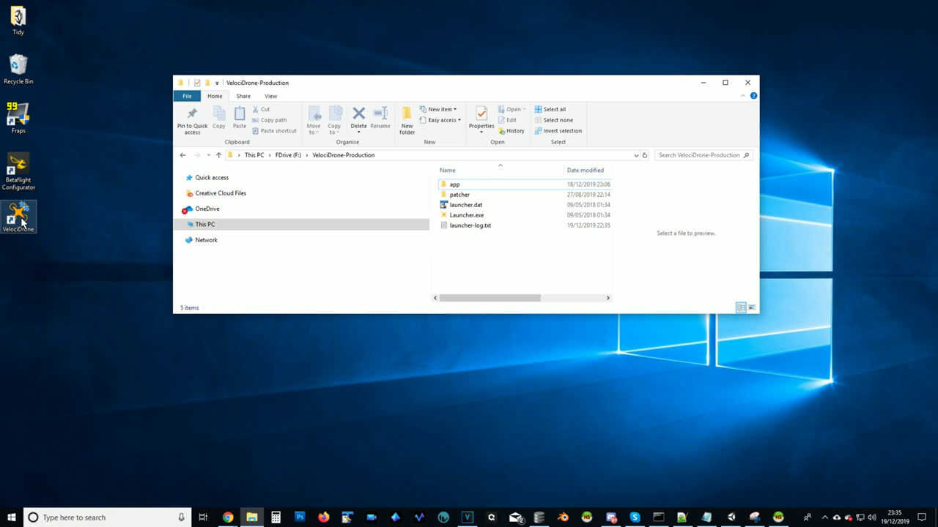
mouse_move(20, 217)
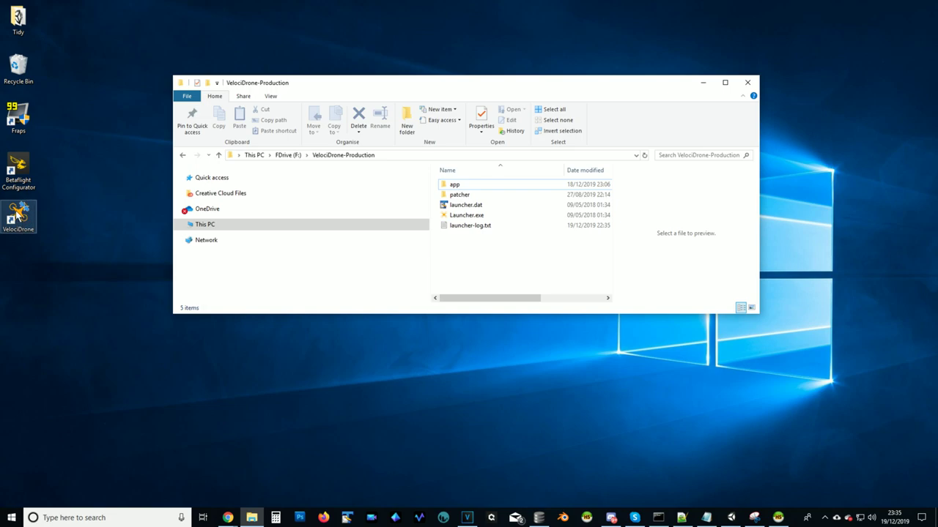
left_click(205, 224)
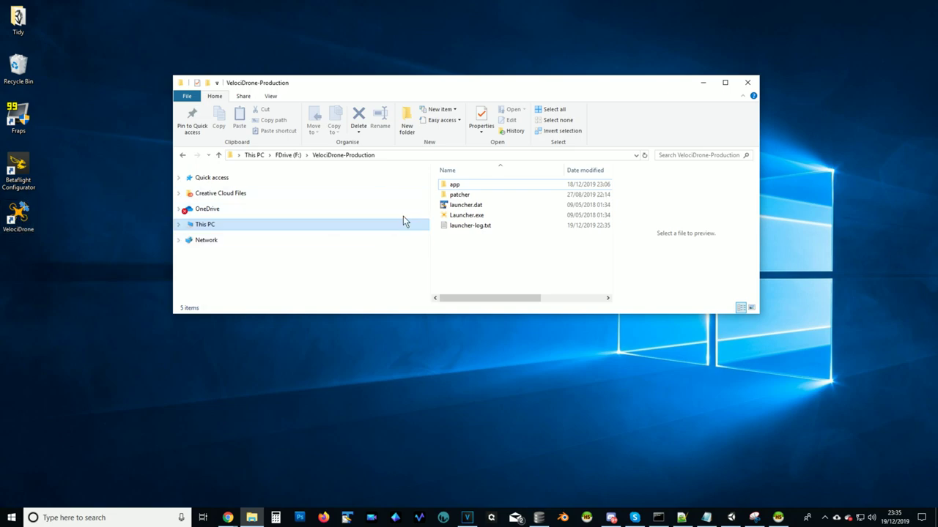
double_click(454, 184)
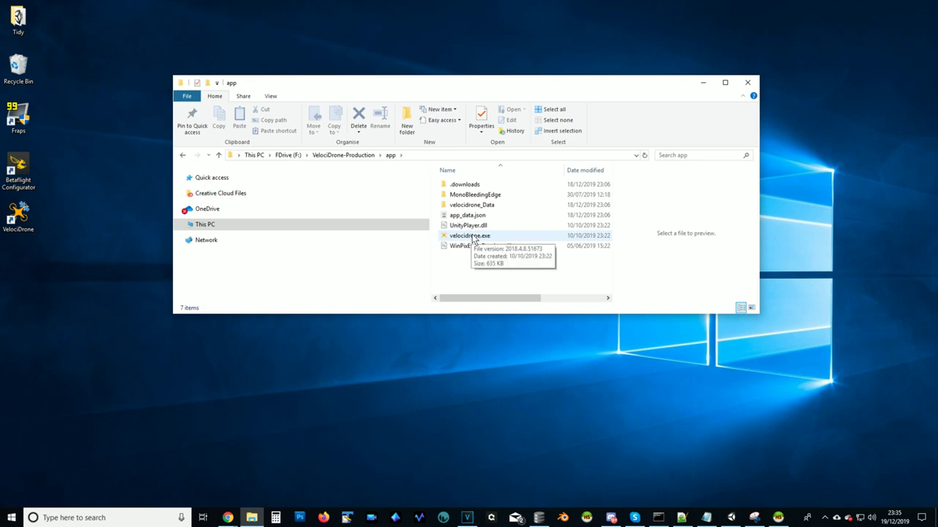
mouse_move(124, 366)
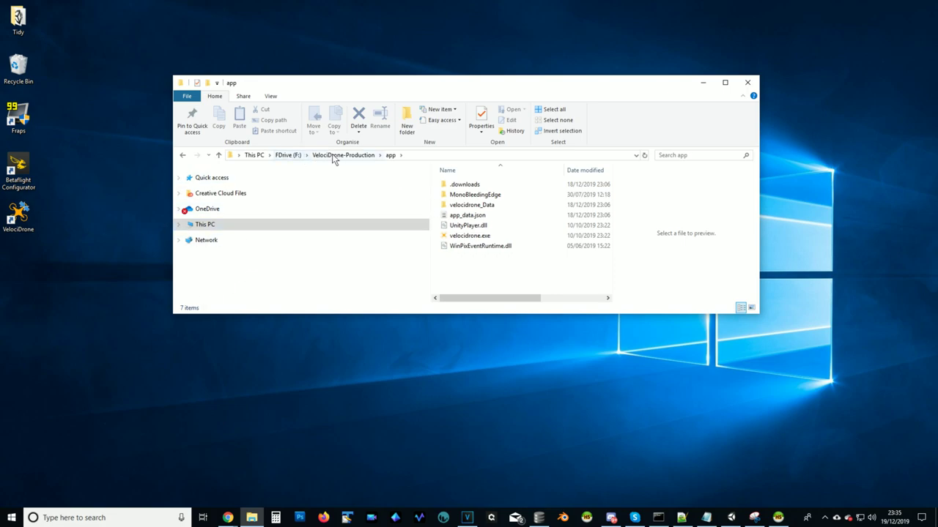
- Go back up to VelociDrone-Production and run Launcher.exe
left_click(343, 155)
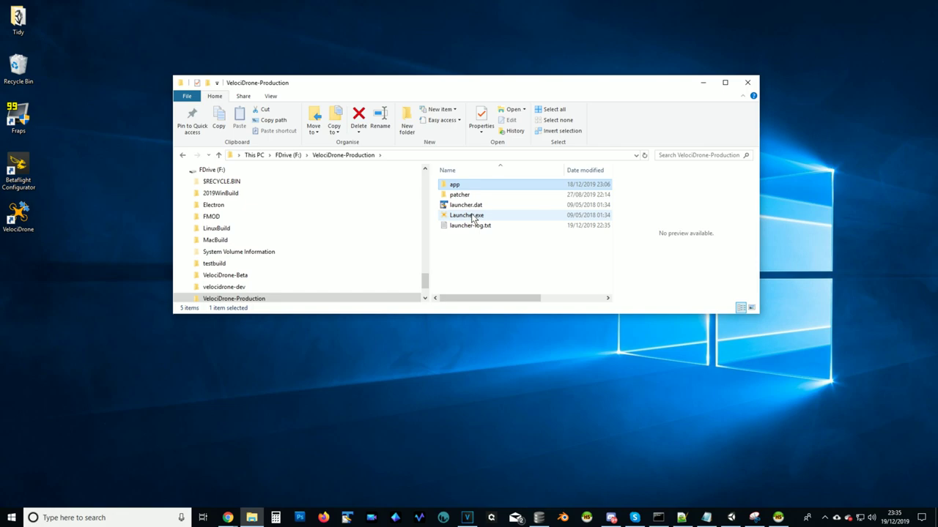
mouse_move(466, 214)
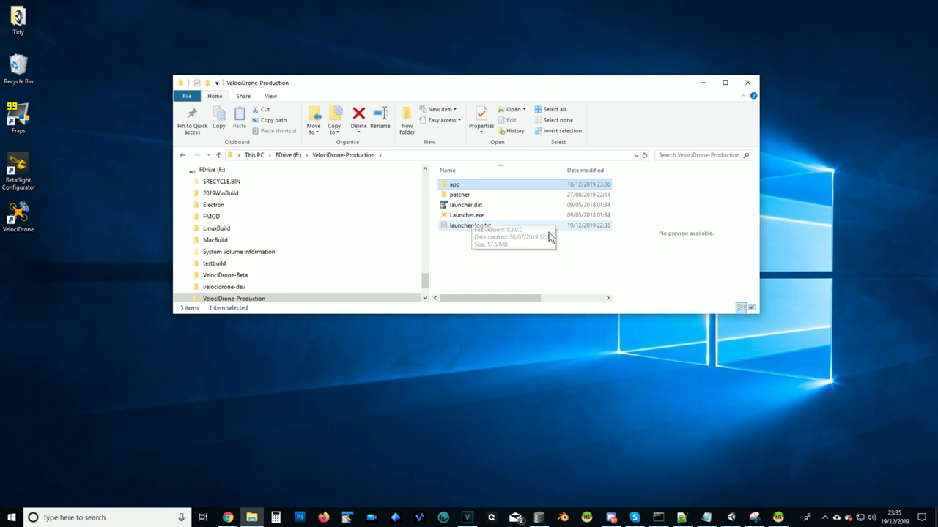
mouse_move(466, 215)
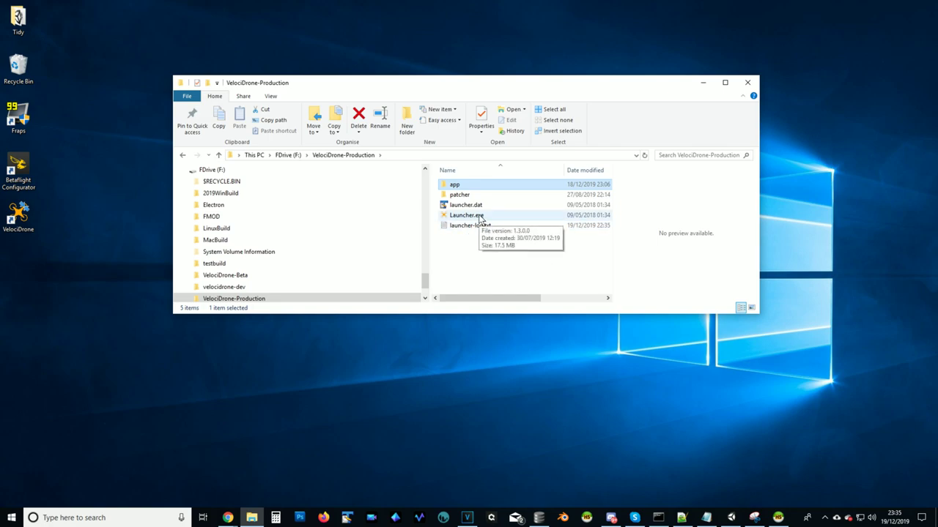
mouse_move(501, 272)
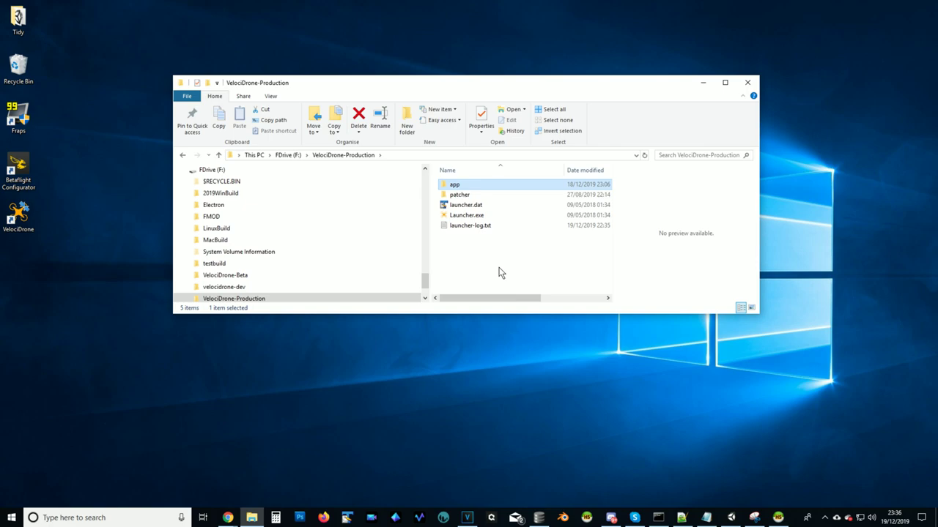
left_click(466, 214)
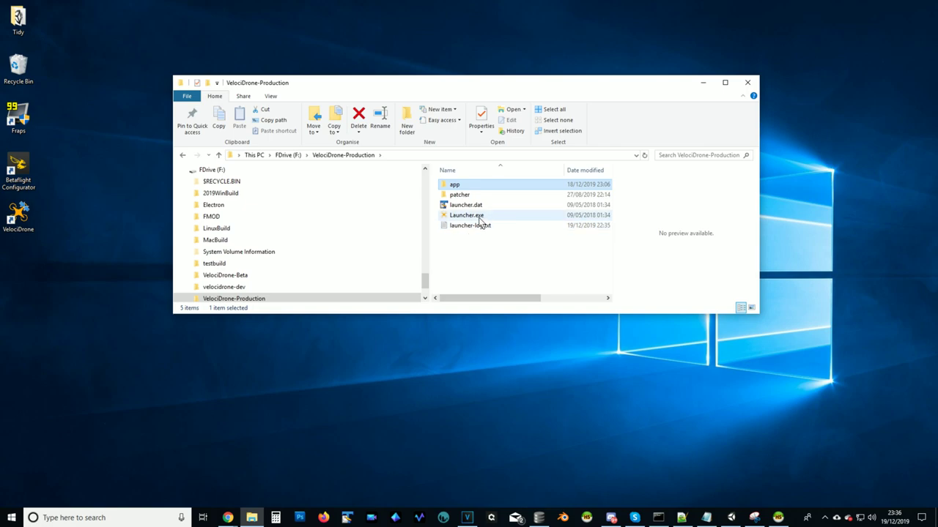
double_click(466, 214)
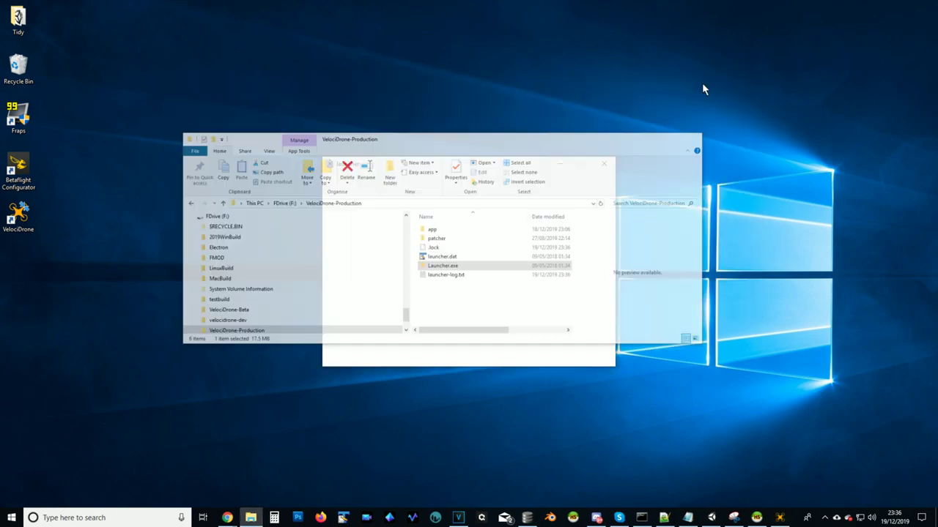
- Let the VelociDrone Launcher open and reach 100% update progress
double_click(442, 265)
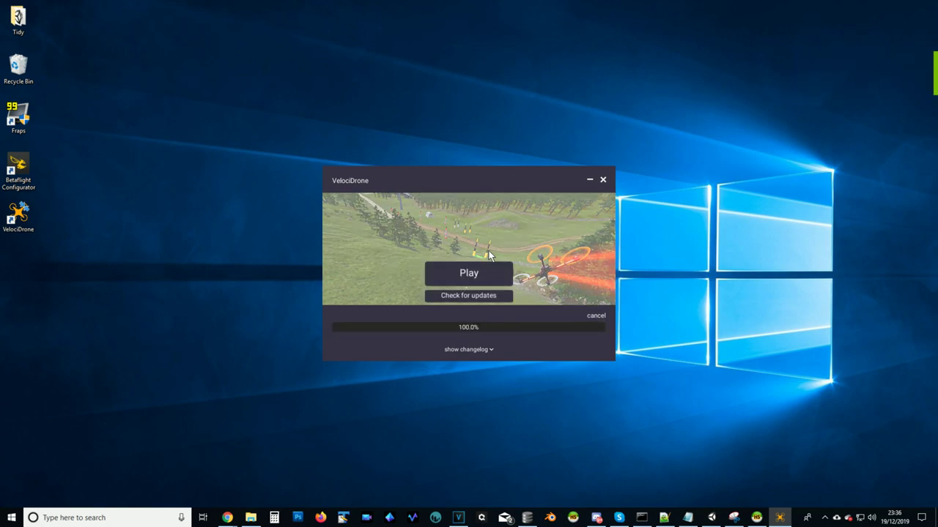
mouse_move(519, 284)
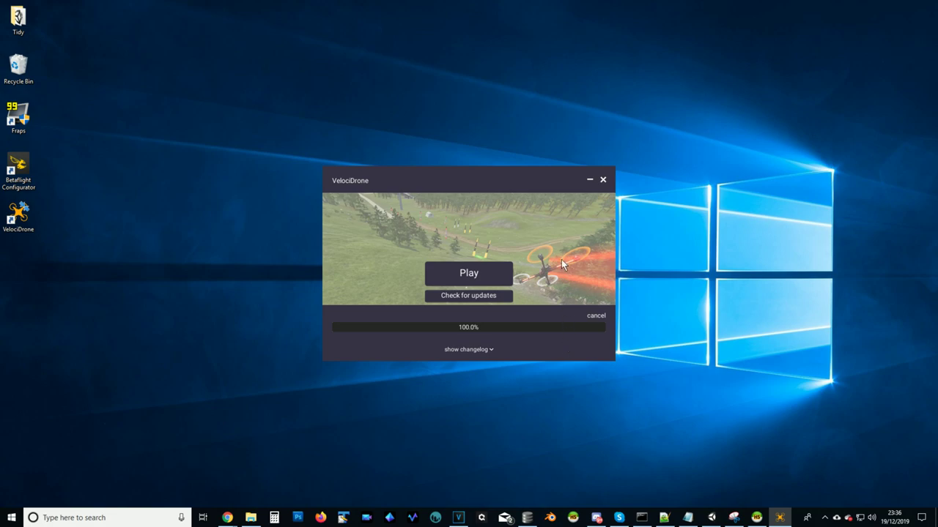
- Read the game changelog down to build 1-15-0-1155
left_click(469, 349)
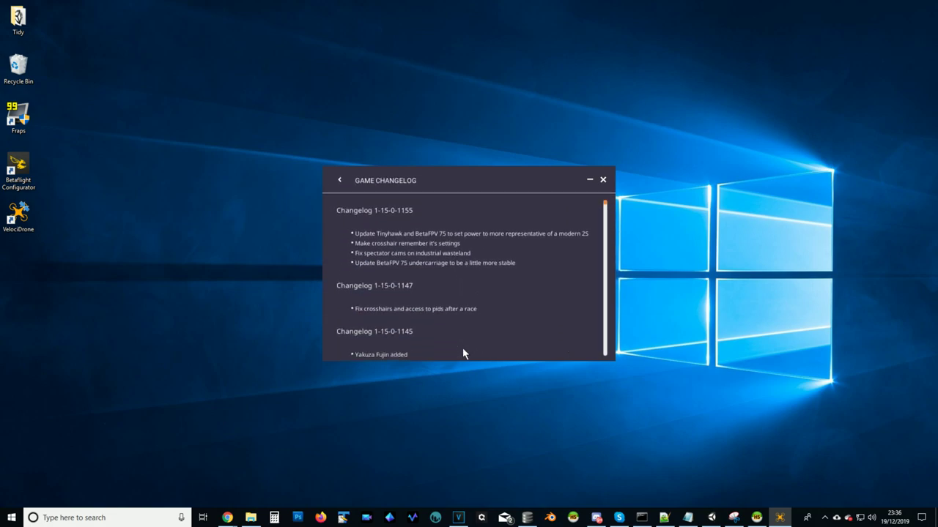
mouse_move(440, 220)
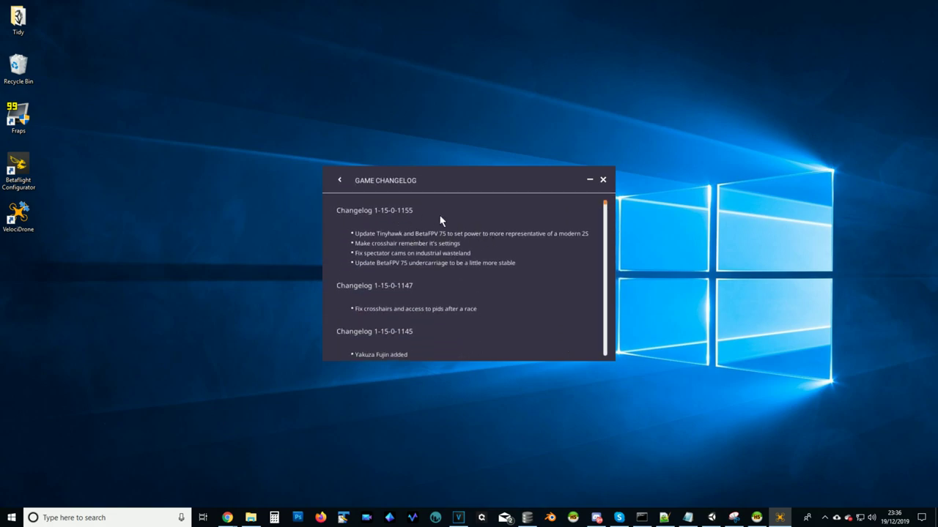
mouse_move(453, 267)
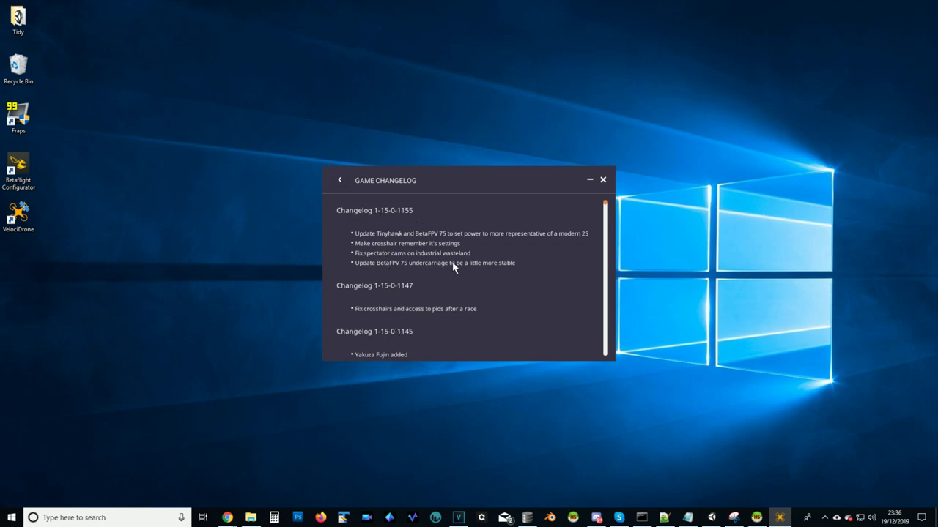
mouse_move(419, 222)
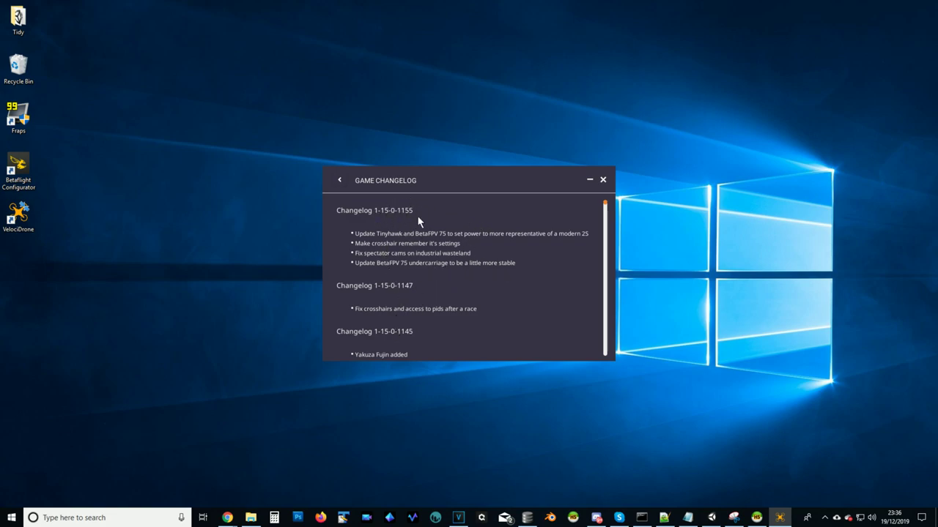
mouse_move(413, 214)
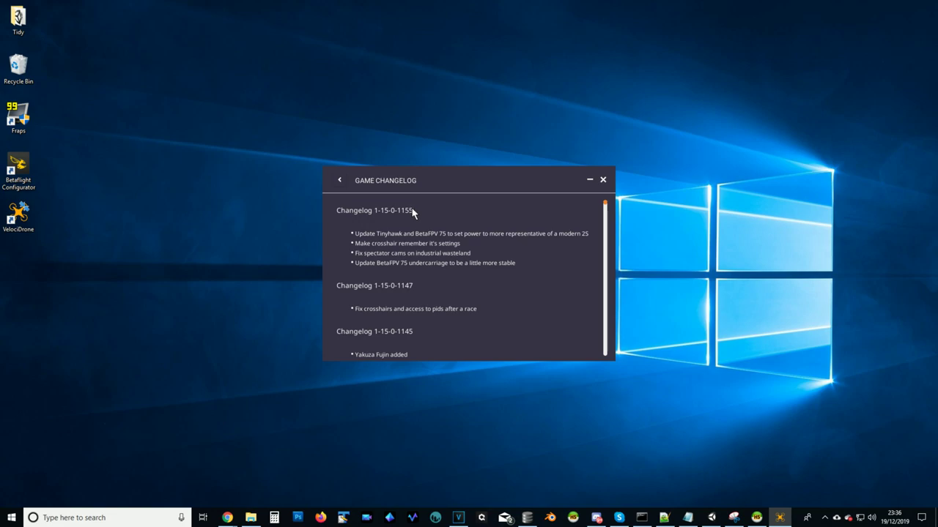
mouse_move(449, 242)
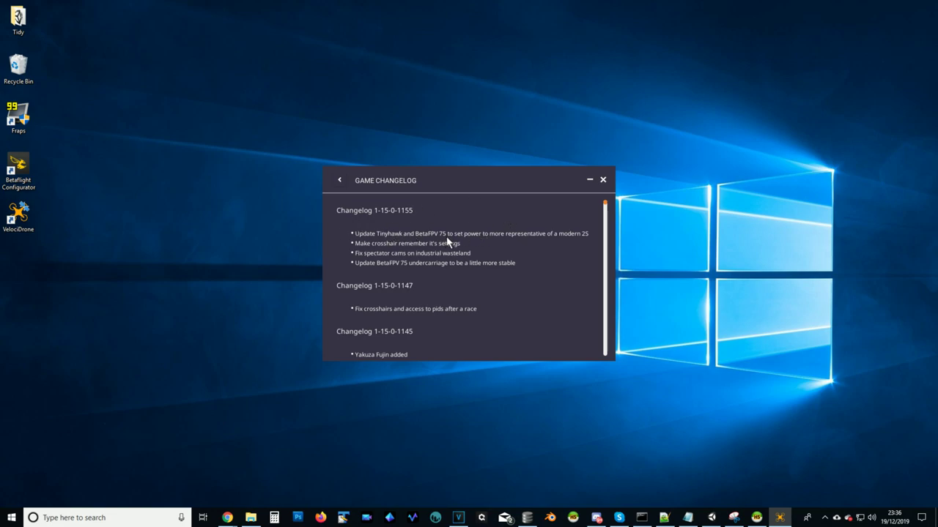
mouse_move(502, 284)
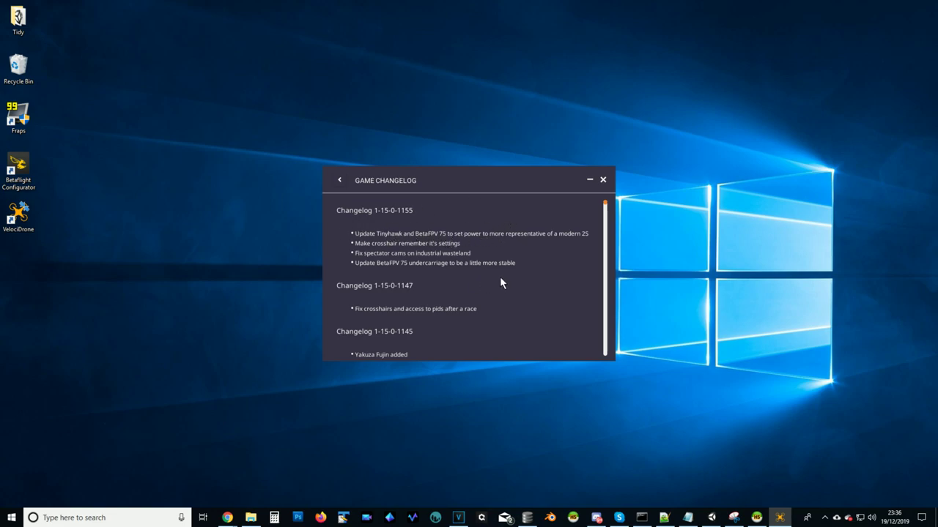
mouse_move(421, 334)
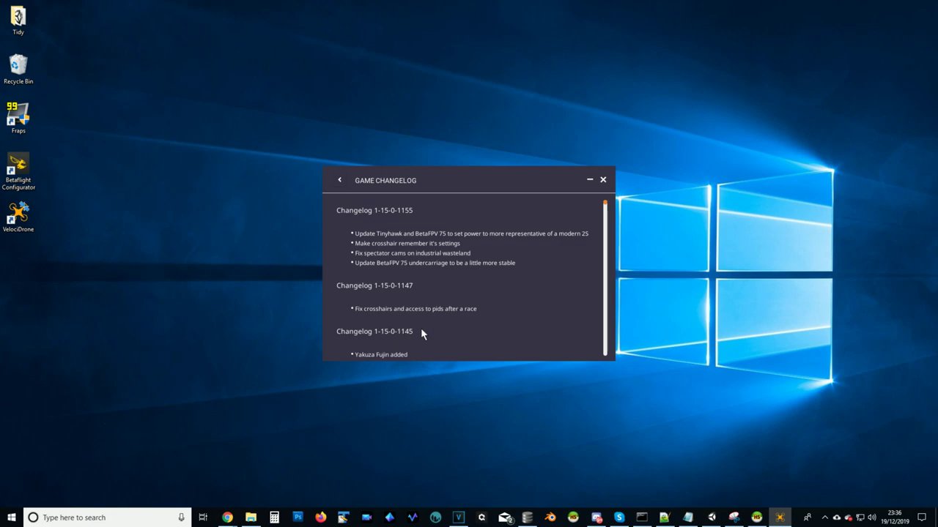
scroll("down", 3)
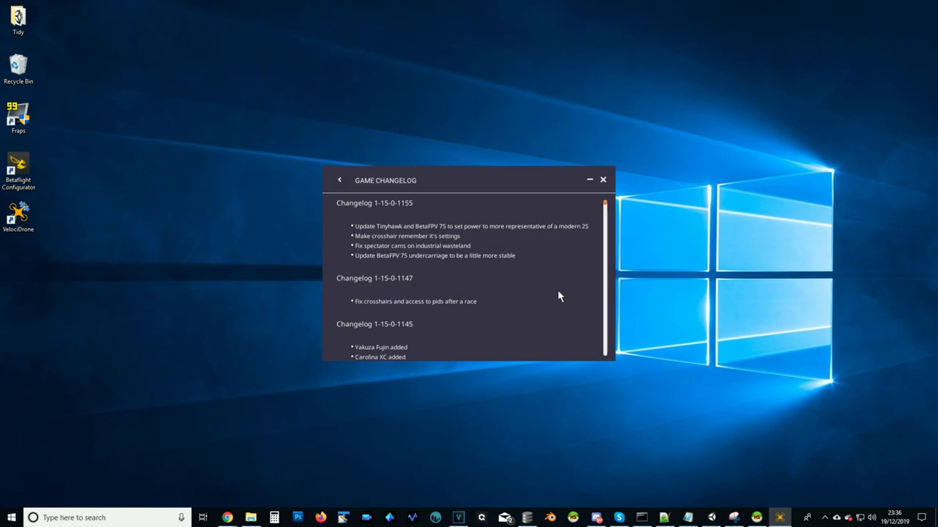
scroll("down", 3)
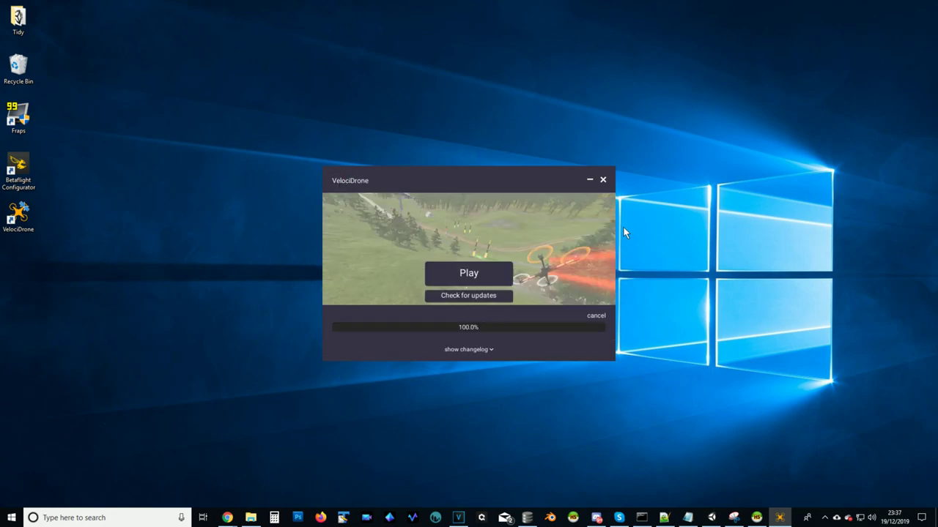
- Start the simulator with Play and wait for the main menu to load
left_click(469, 273)
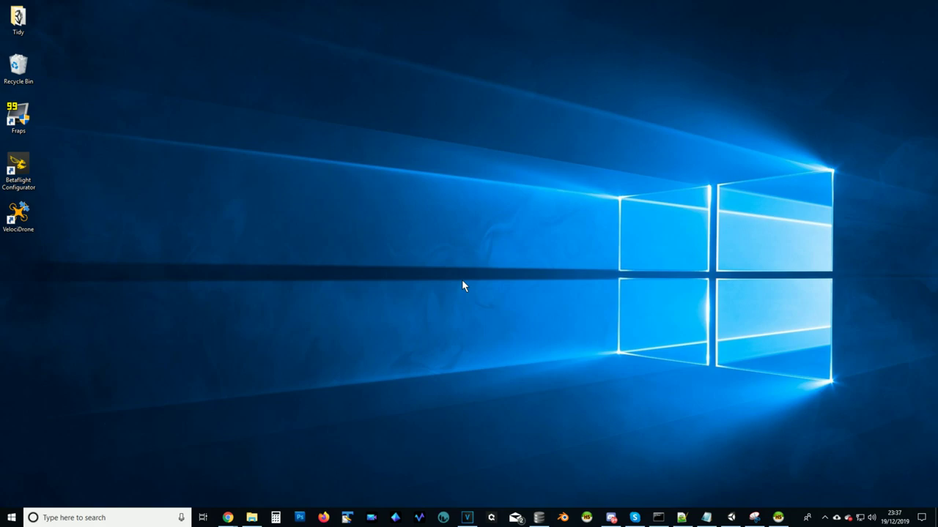
double_click(18, 217)
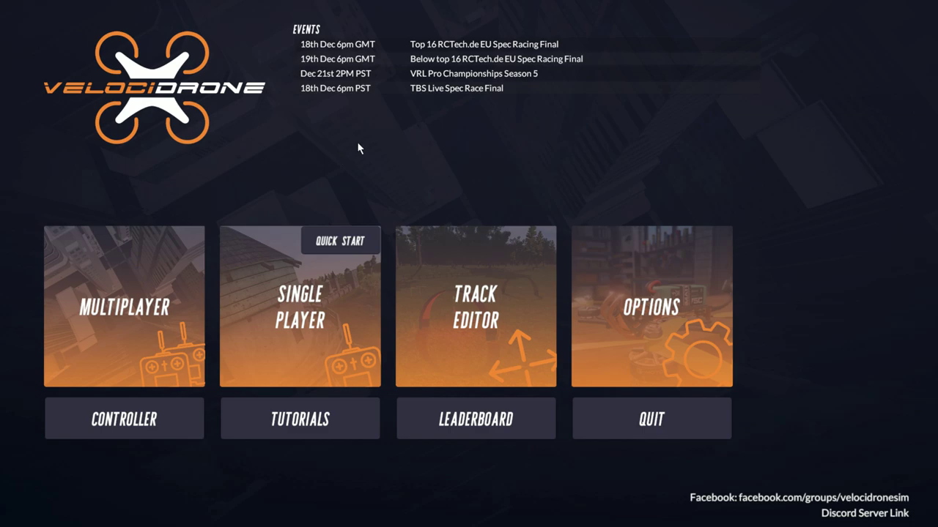
mouse_move(863, 513)
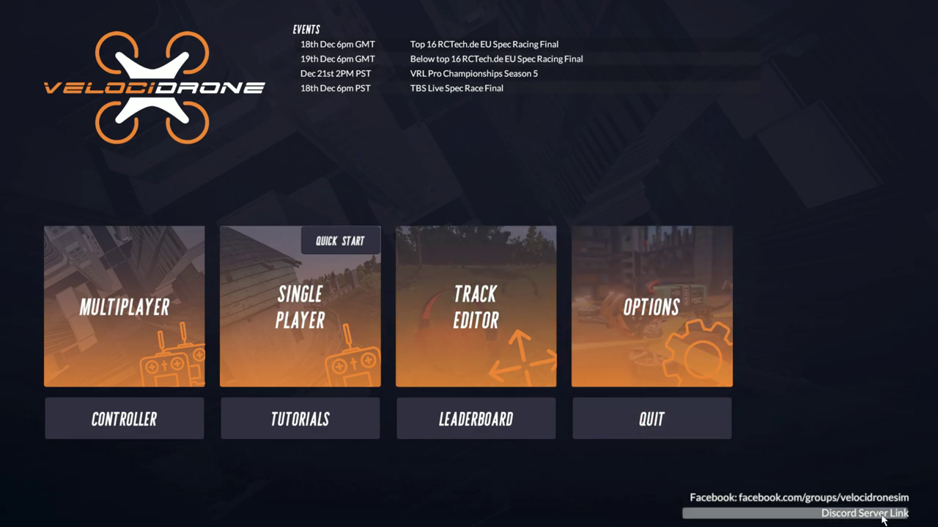
mouse_move(882, 519)
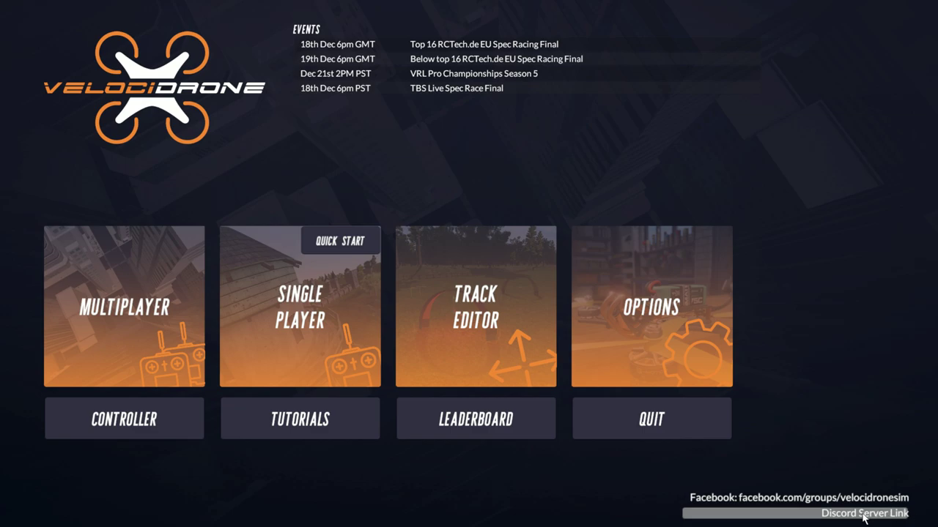
mouse_move(853, 516)
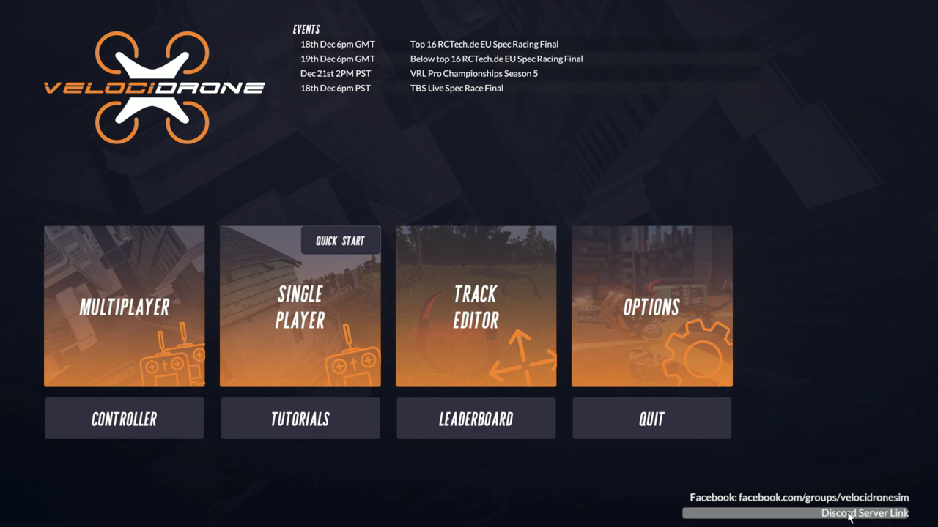
mouse_move(676, 513)
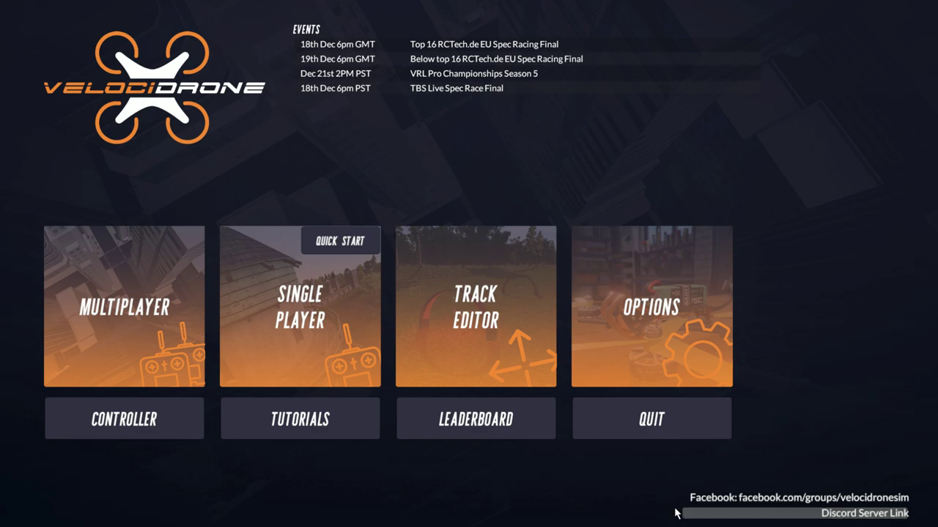
mouse_move(842, 520)
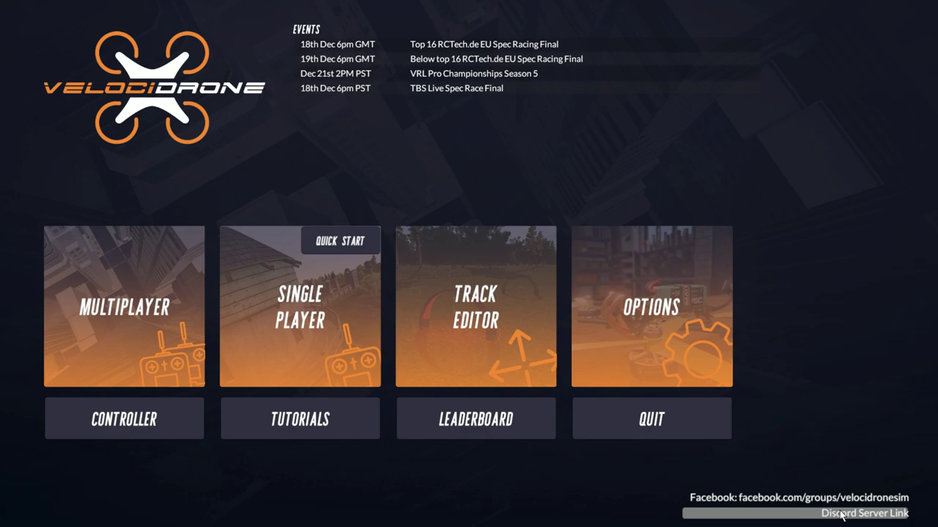
mouse_move(844, 515)
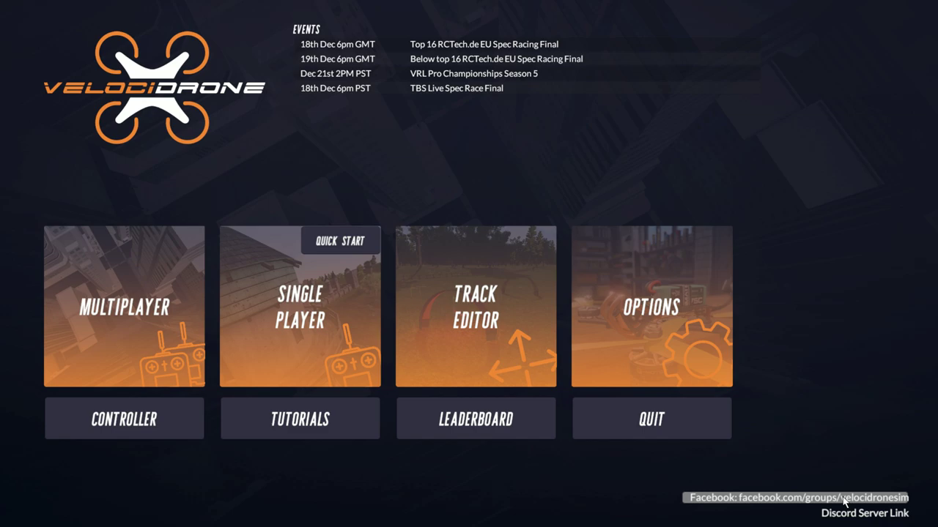
mouse_move(788, 353)
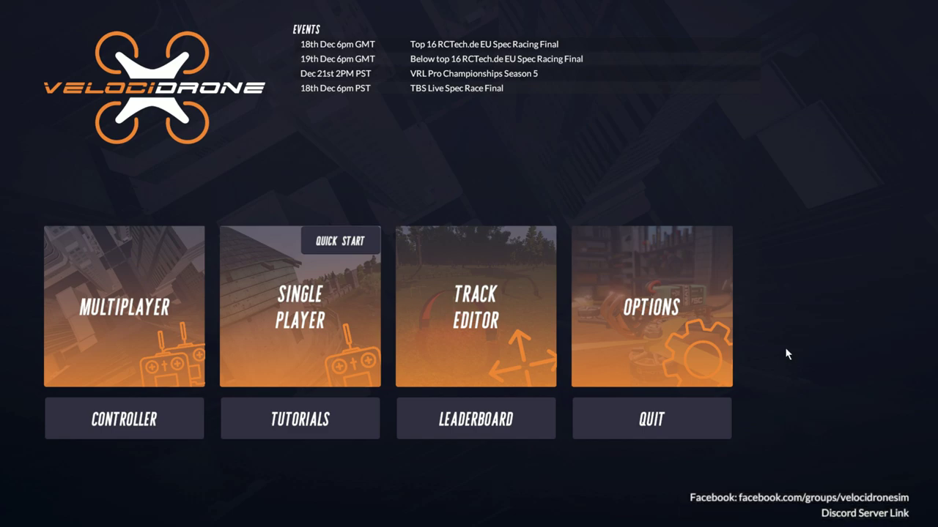
mouse_move(864, 513)
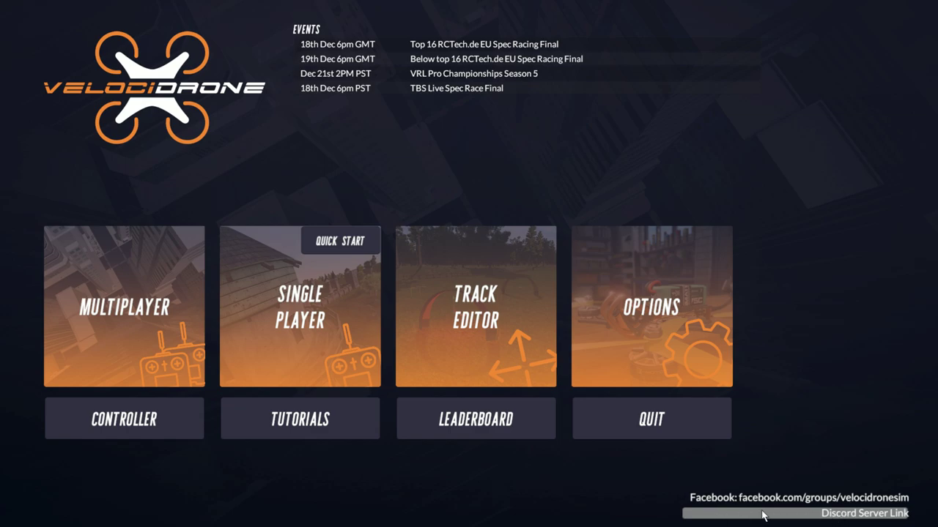
mouse_move(909, 487)
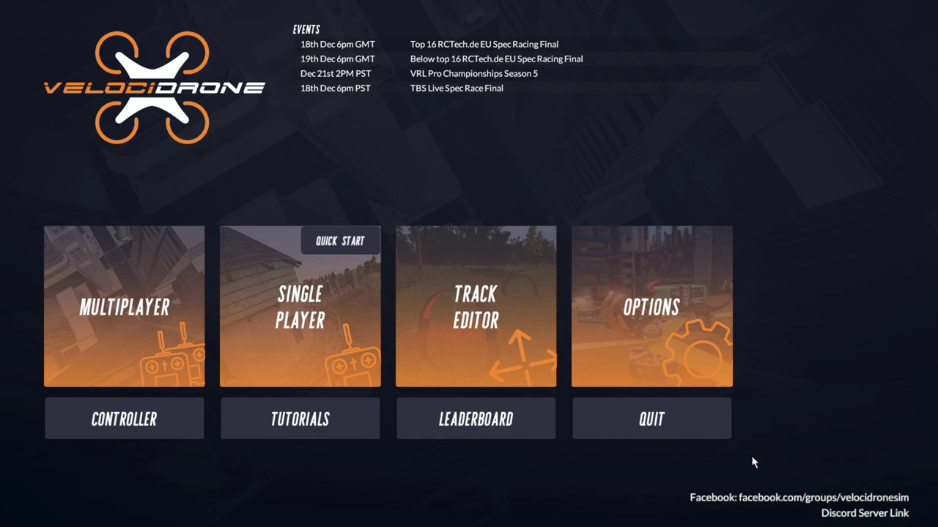
mouse_move(870, 466)
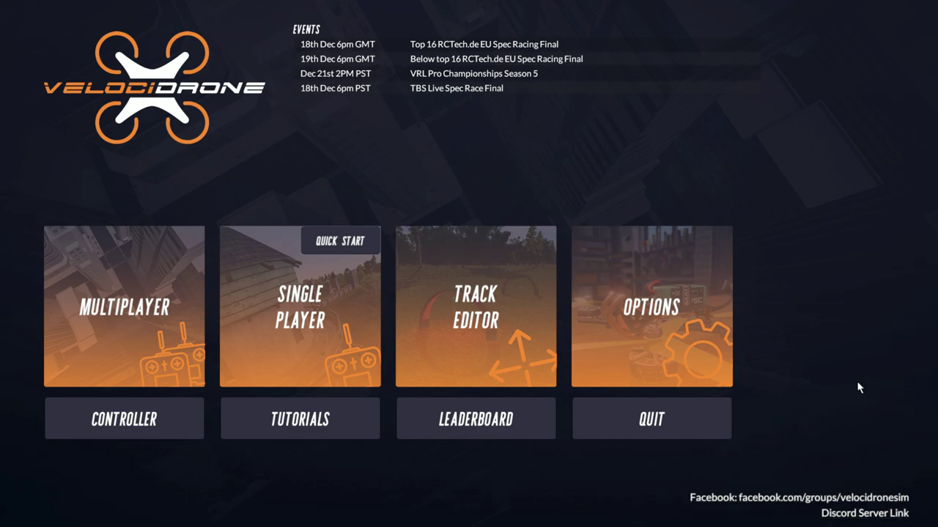
mouse_move(852, 386)
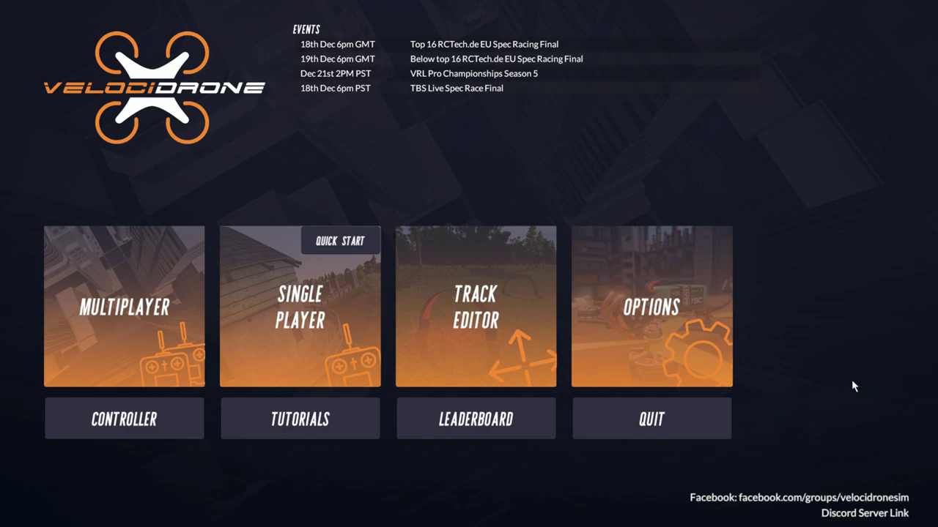
mouse_move(838, 366)
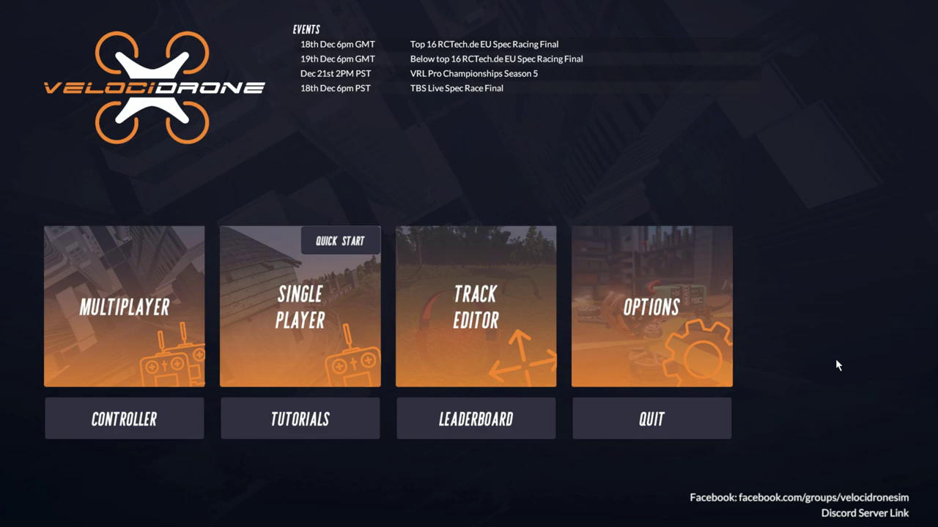
mouse_move(229, 317)
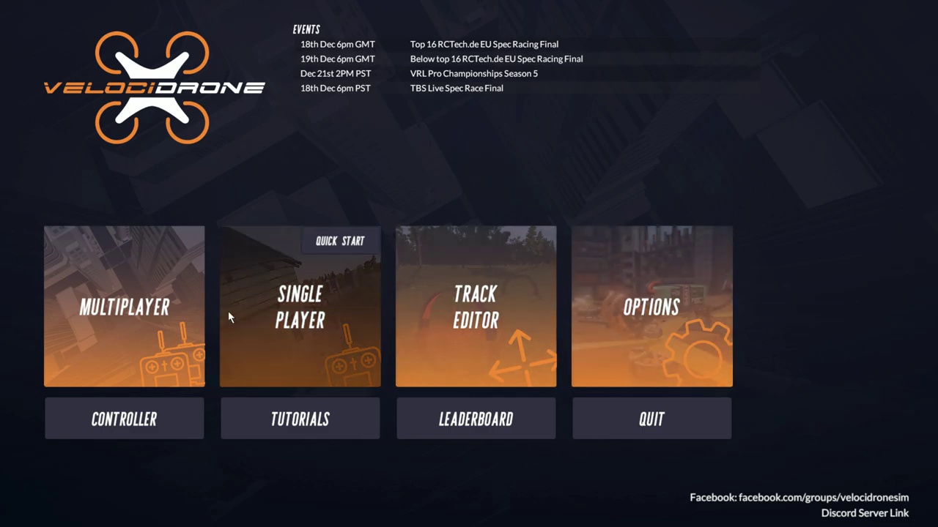
- Enter the quad hangar via the Single Player tile
left_click(299, 306)
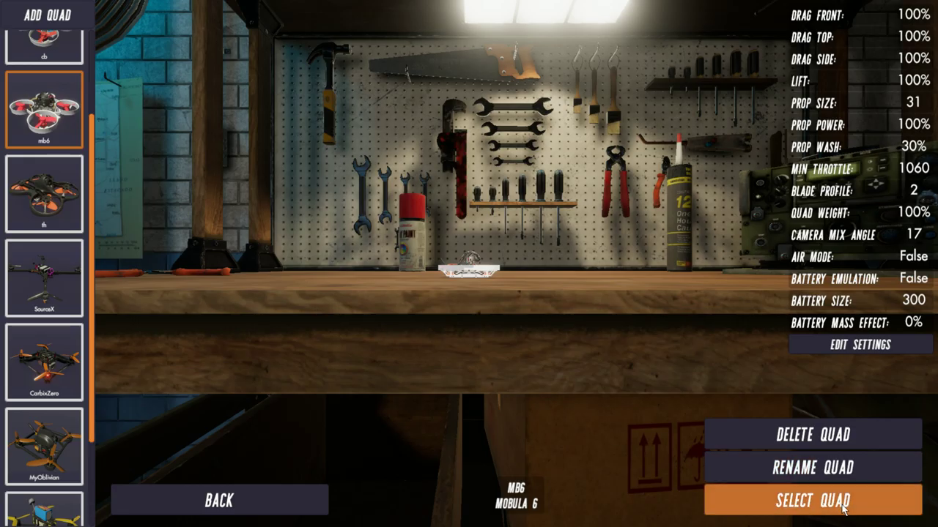
- Put the TBS Oblivion quad on the workbench and select it to reach track selection
left_click(44, 364)
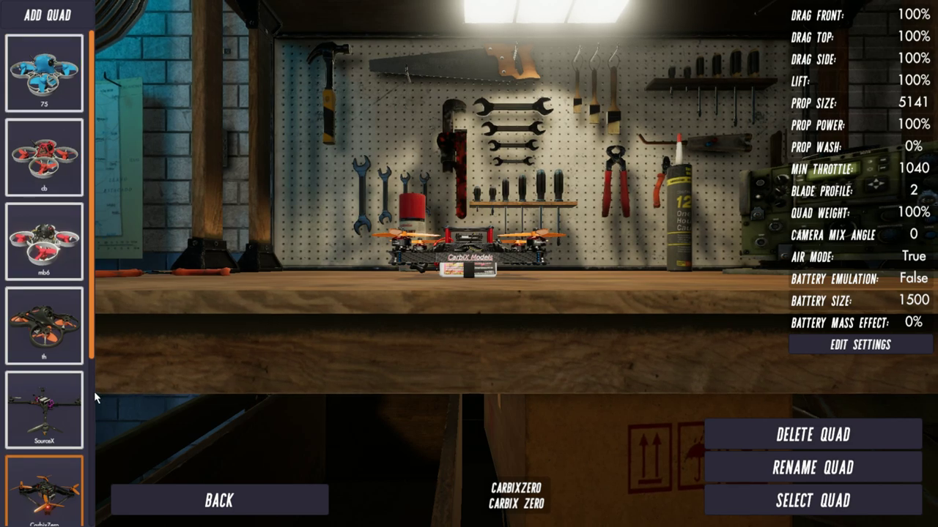
left_click(44, 158)
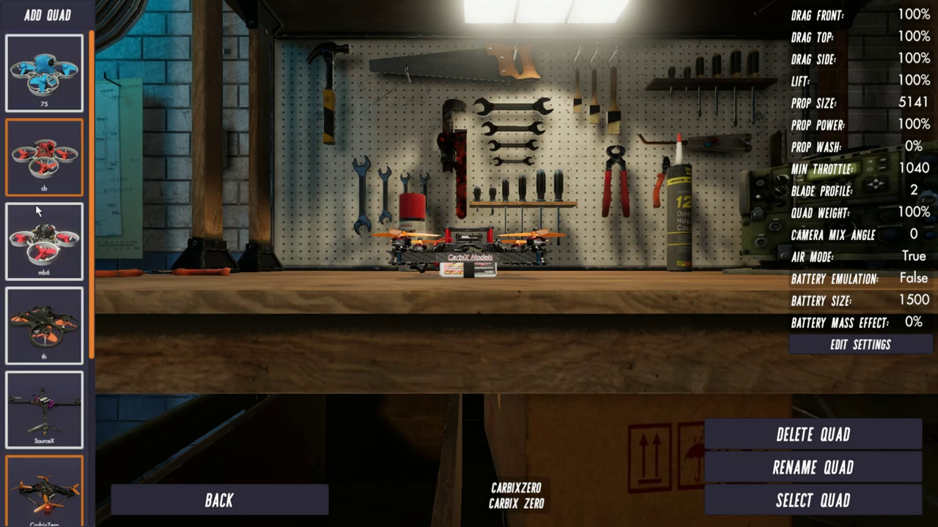
scroll("down", 3)
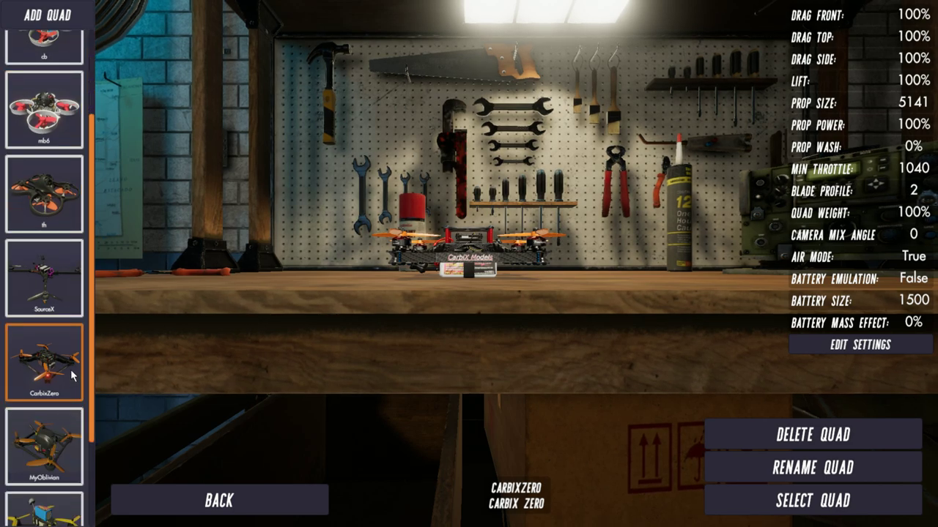
scroll("down", 3)
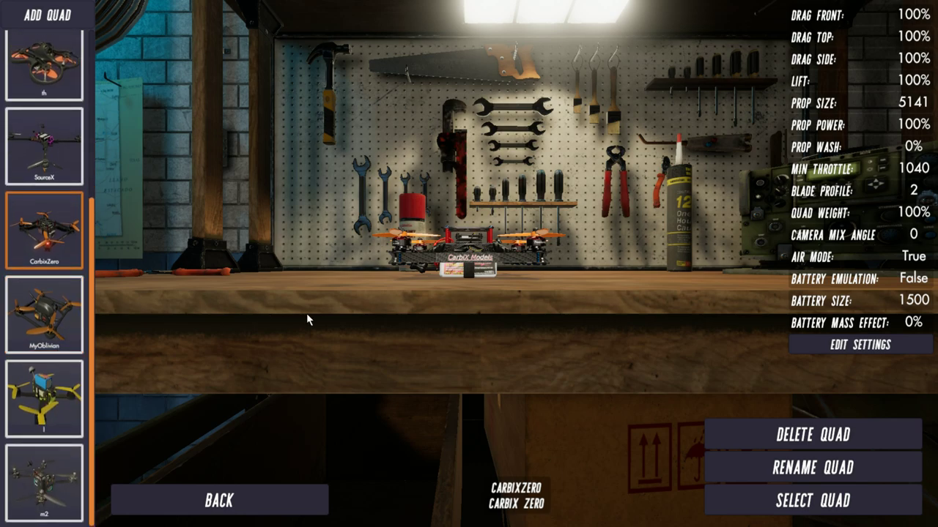
mouse_move(47, 226)
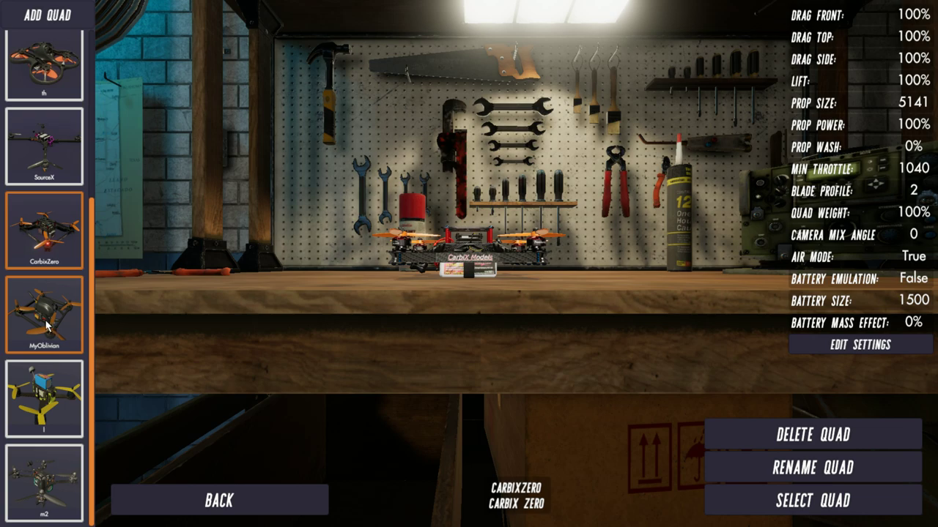
left_click(44, 315)
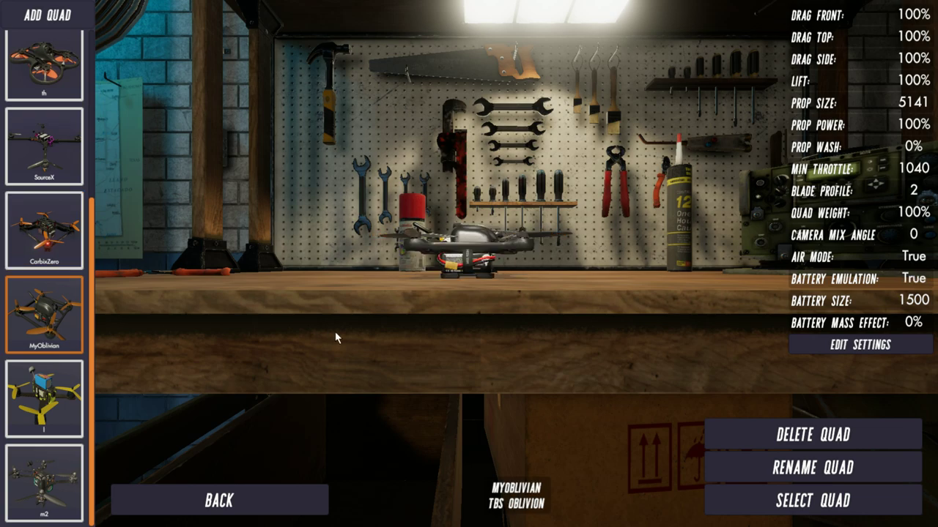
mouse_move(29, 310)
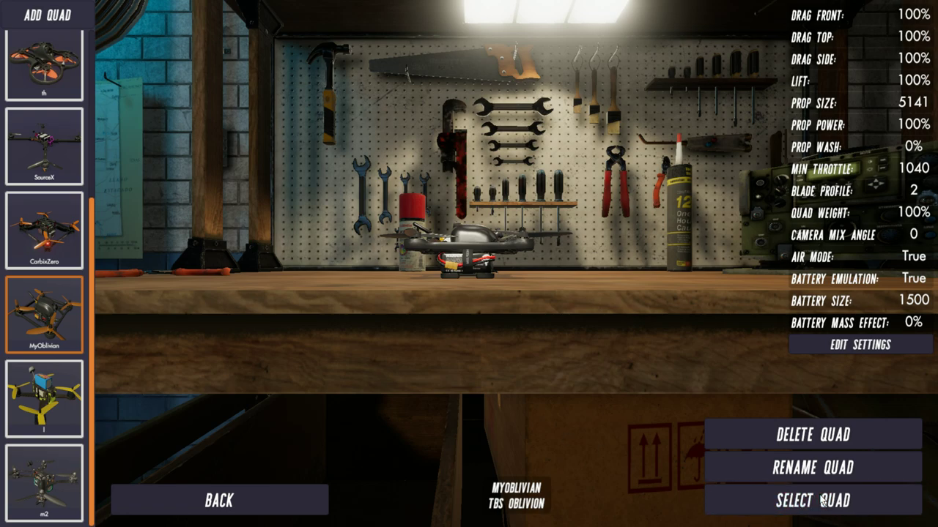
left_click(815, 501)
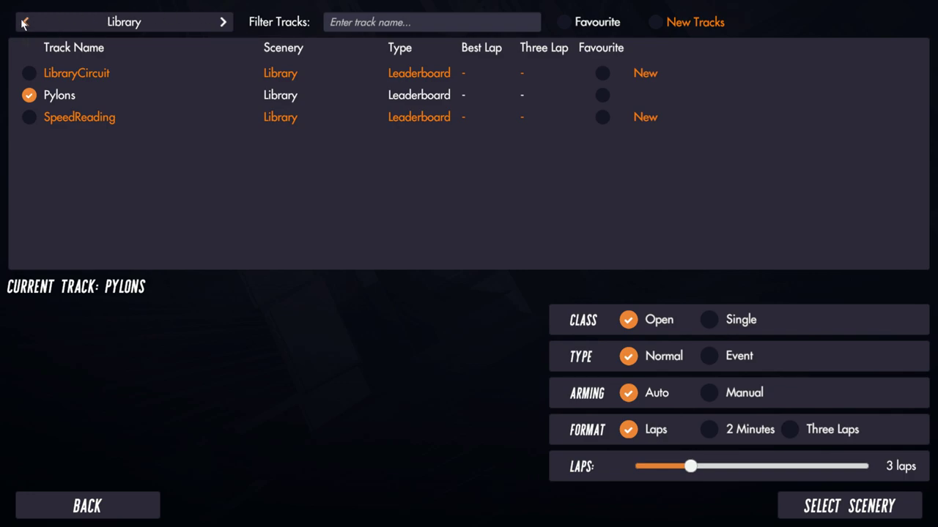
- Cycle sceneries through Karting Track, Industrial Wasteland, Library to NightClub, then go back to the hangar
left_click(26, 22)
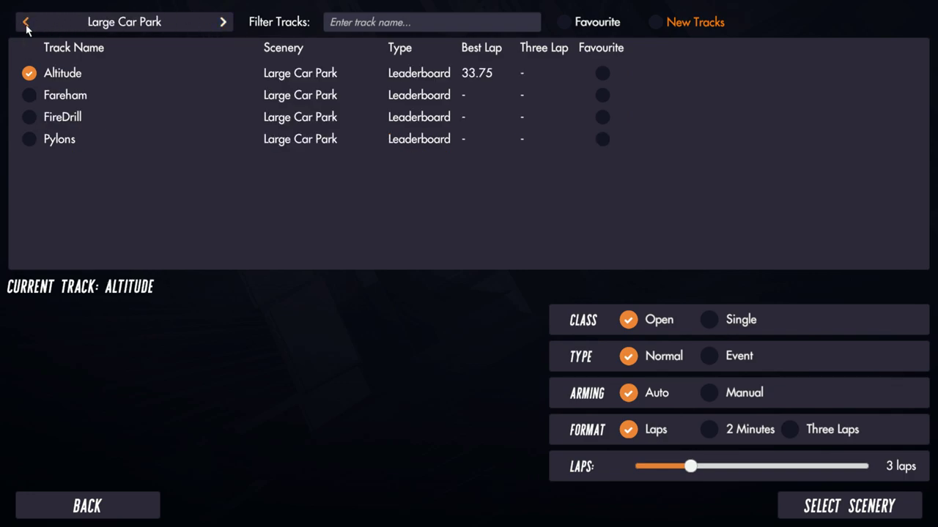
left_click(27, 22)
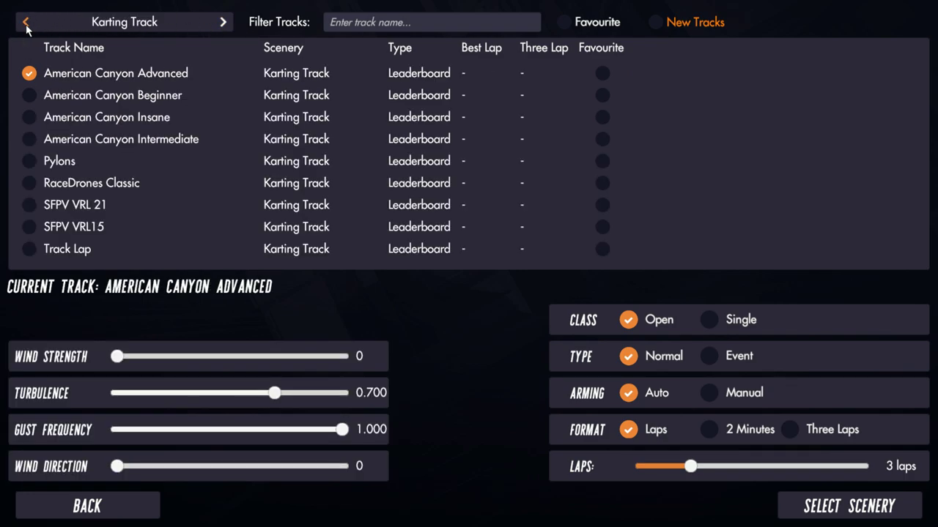
left_click(222, 22)
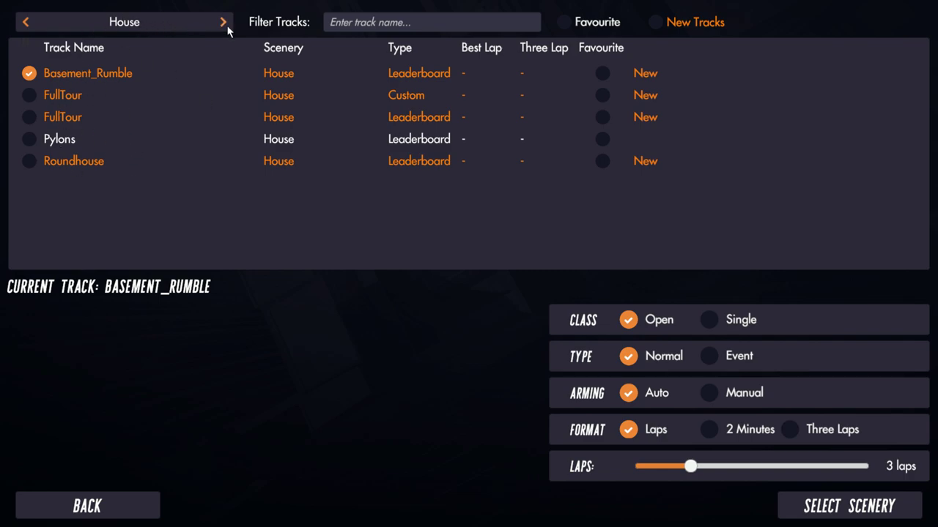
left_click(223, 22)
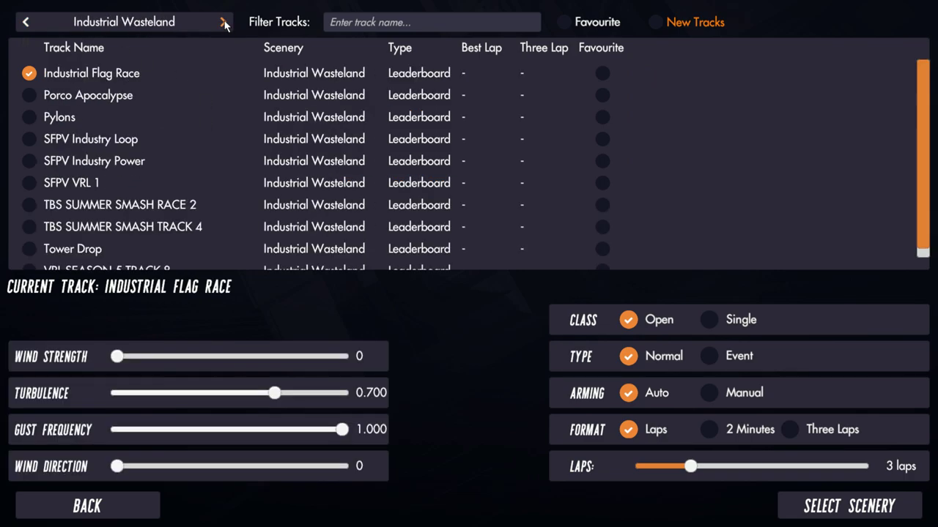
left_click(222, 22)
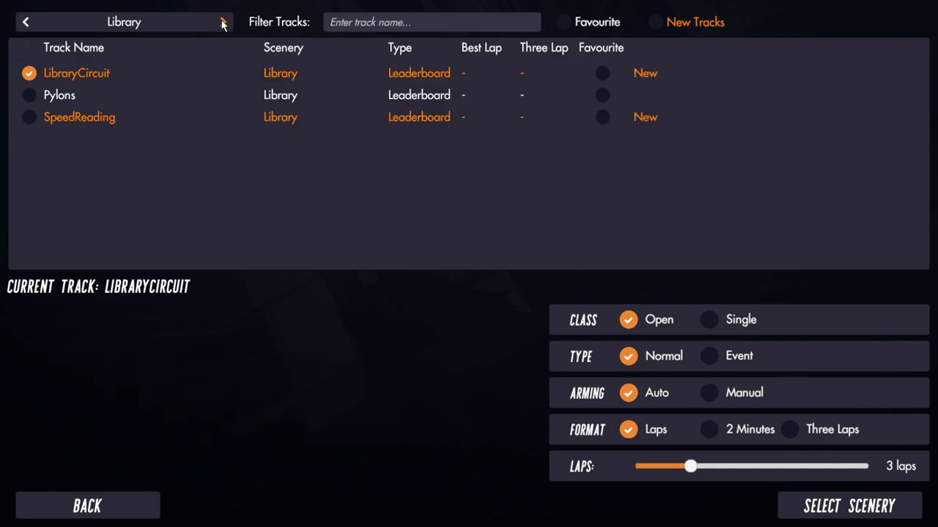
left_click(223, 22)
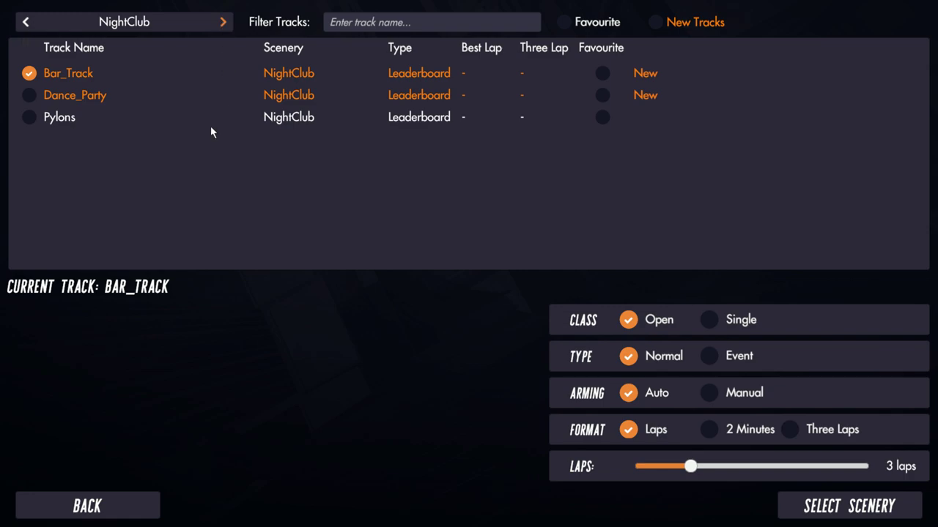
mouse_move(257, 150)
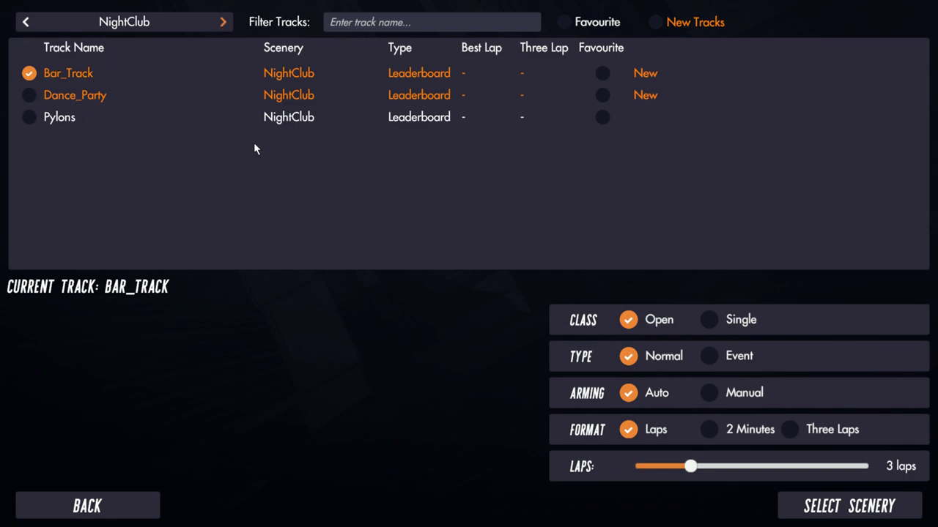
mouse_move(255, 150)
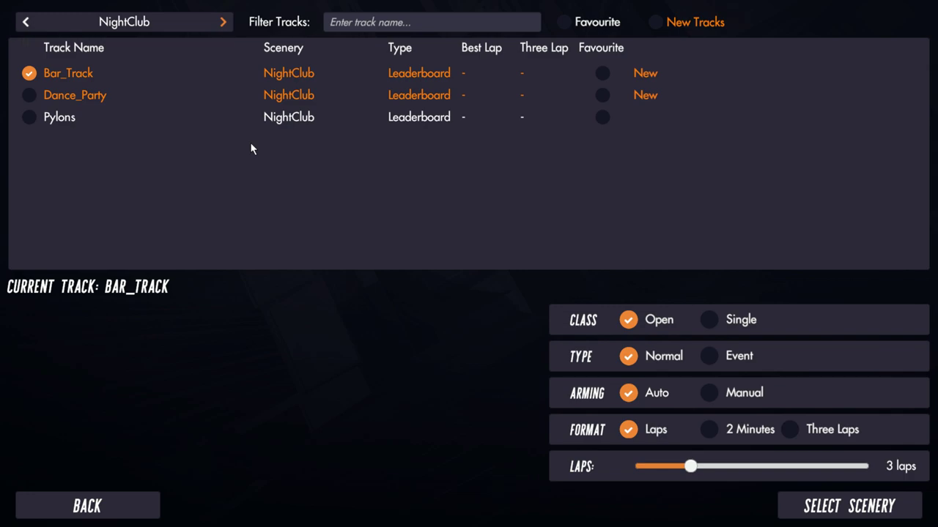
mouse_move(141, 51)
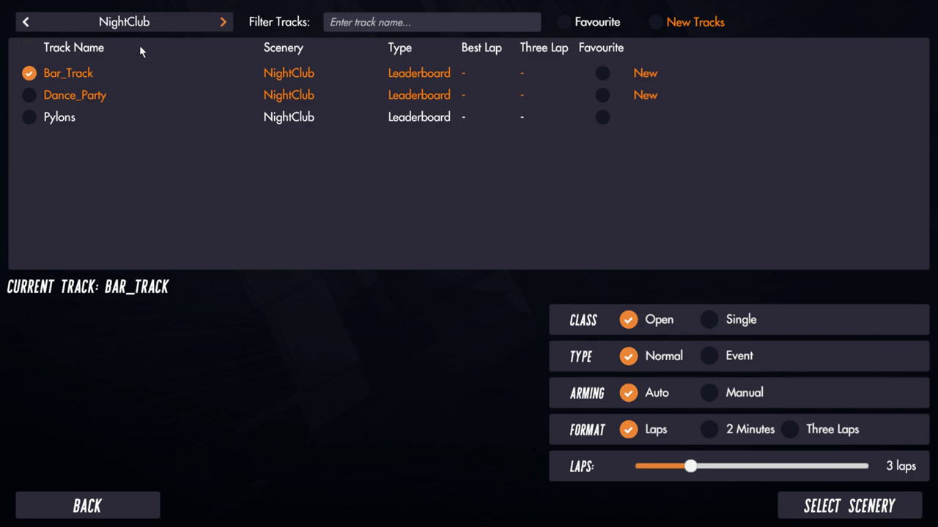
mouse_move(151, 64)
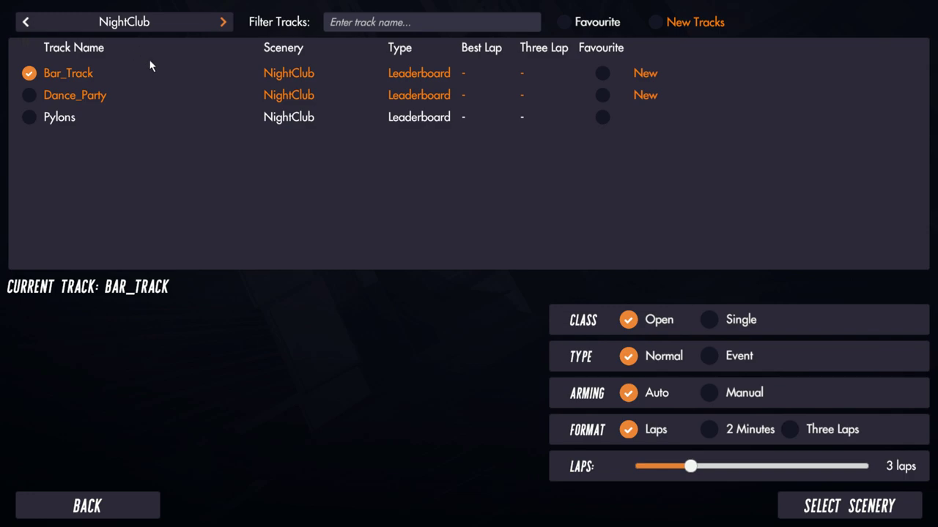
mouse_move(152, 24)
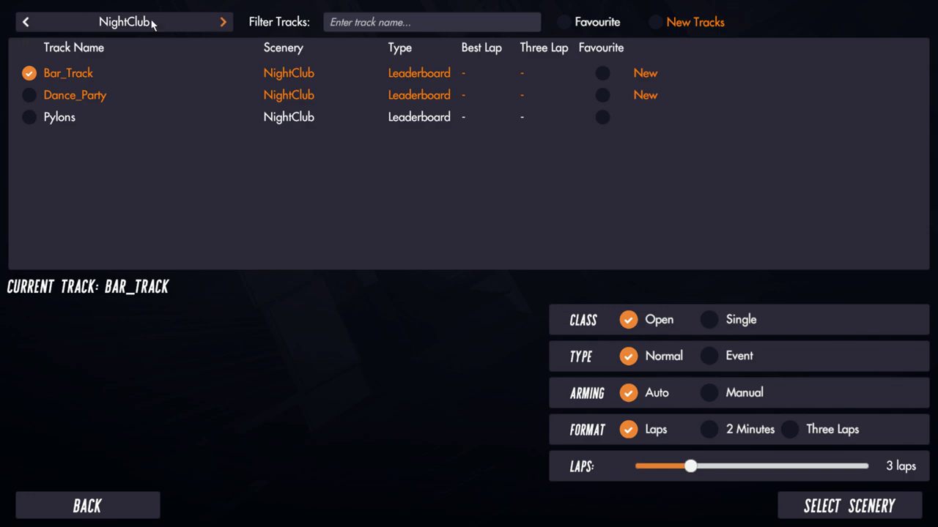
mouse_move(124, 35)
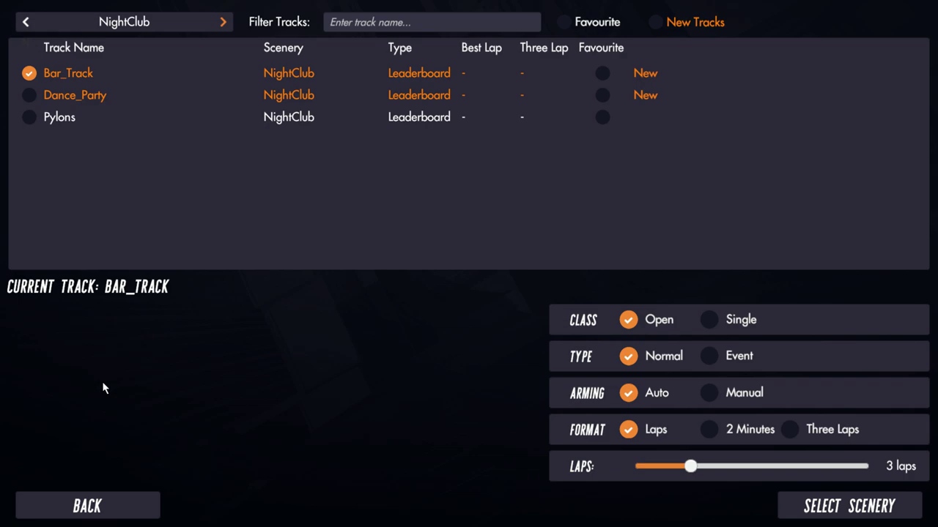
mouse_move(88, 506)
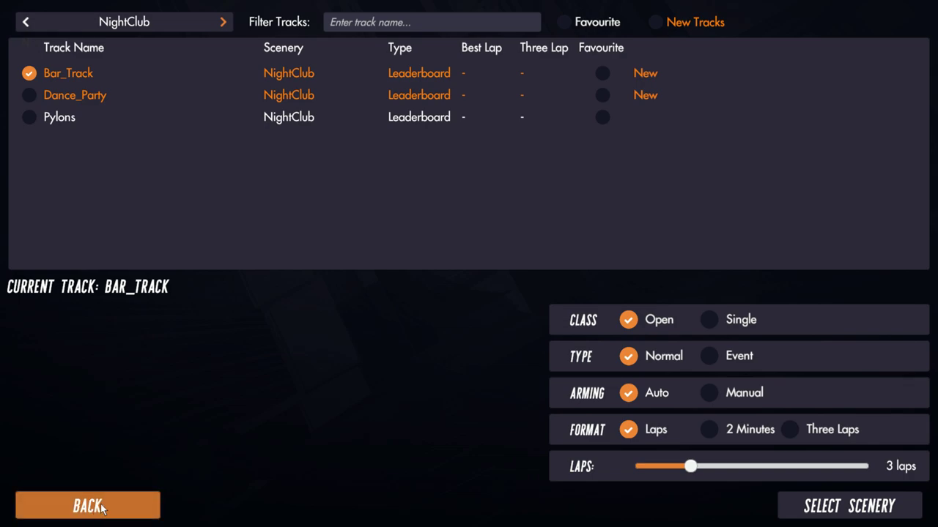
left_click(88, 506)
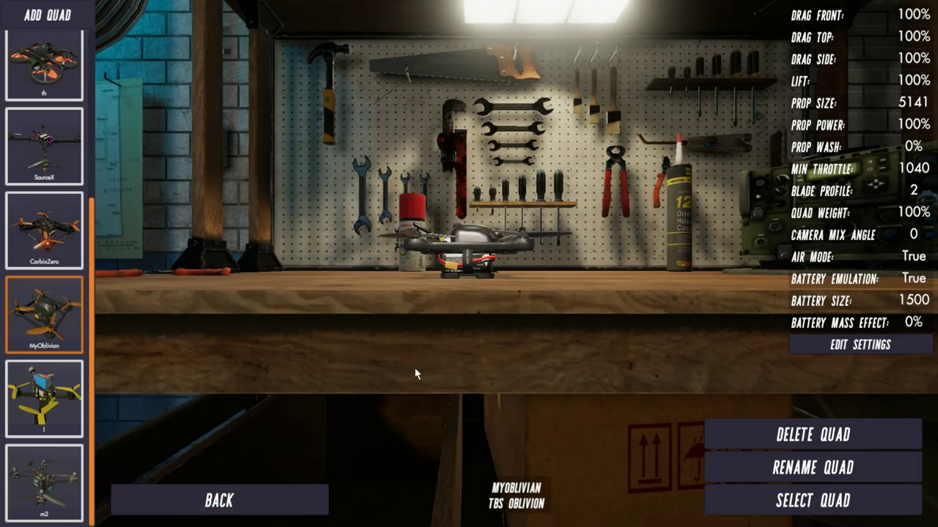
mouse_move(176, 232)
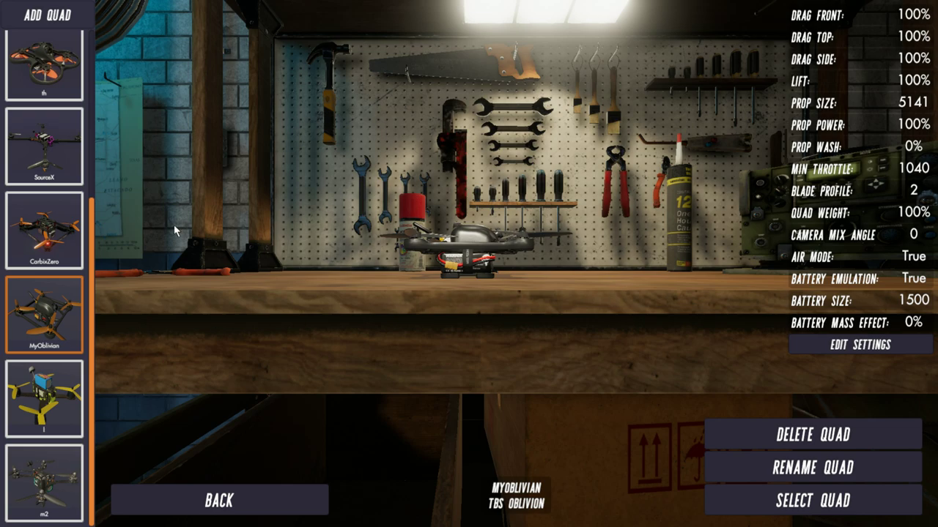
- Start adding a new quad so the model catalogue appears with Modula 6
left_click(44, 231)
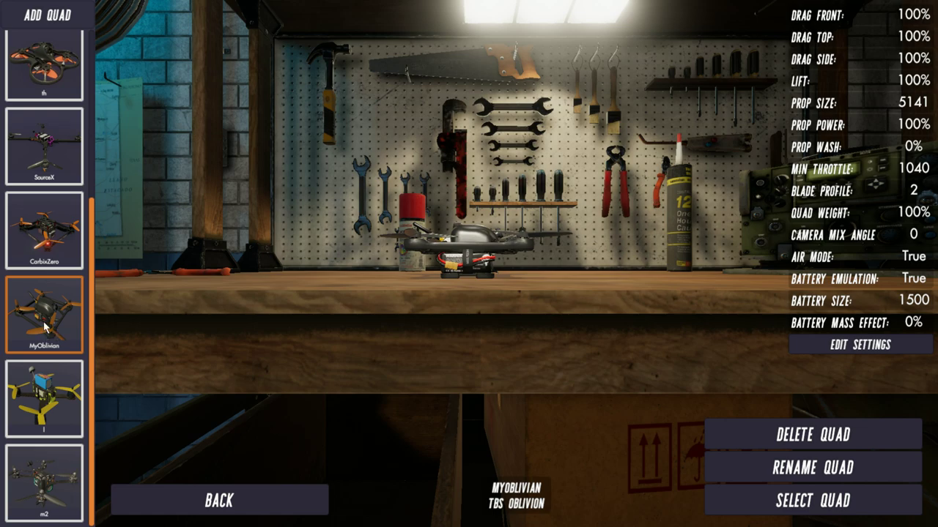
left_click(44, 232)
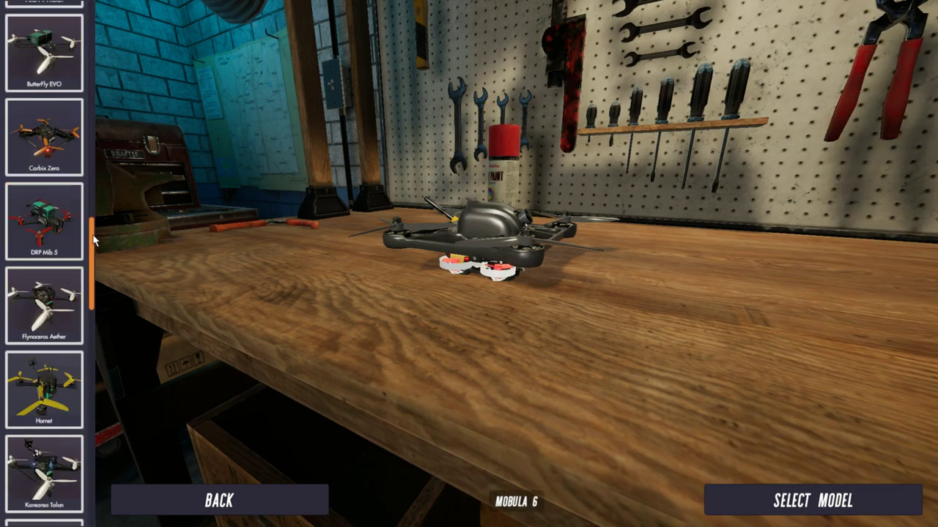
- Scroll through the model list to reach the BetaFPV 75X thumbnail
scroll("down", 3)
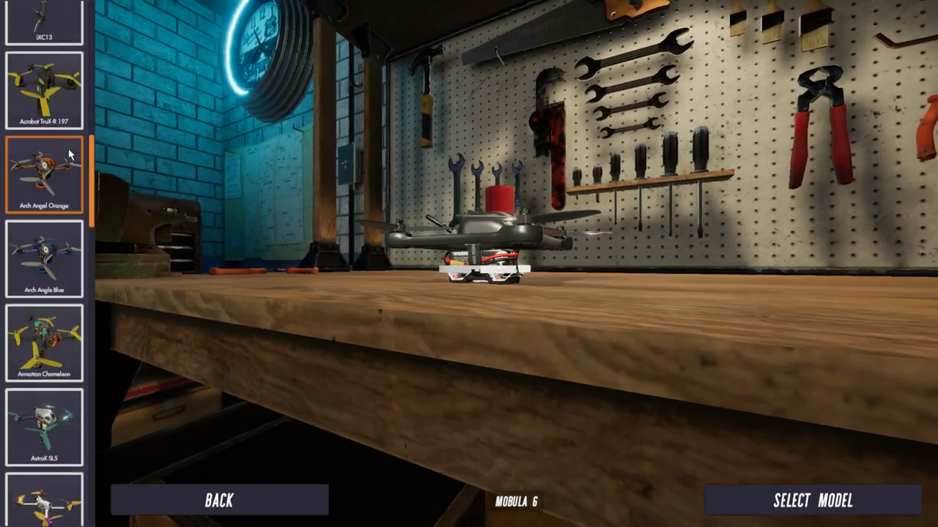
scroll("down", 3)
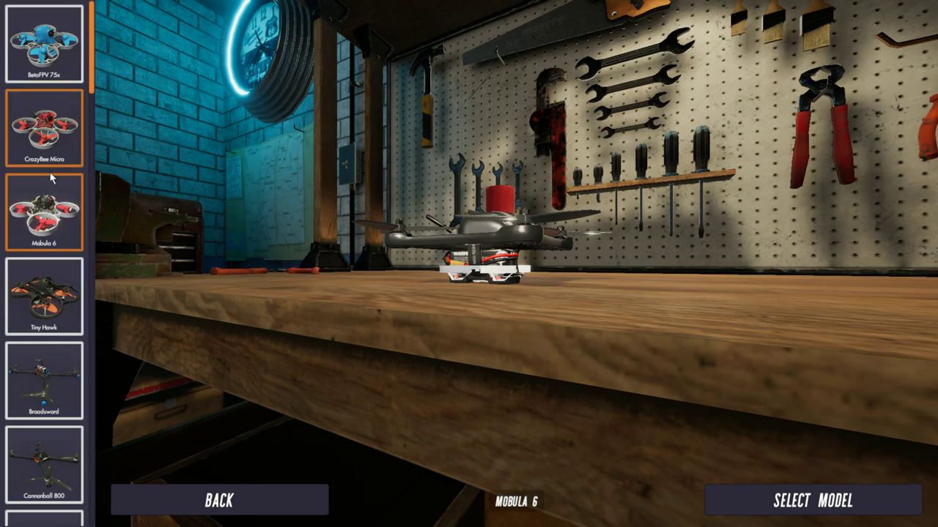
scroll("down", 3)
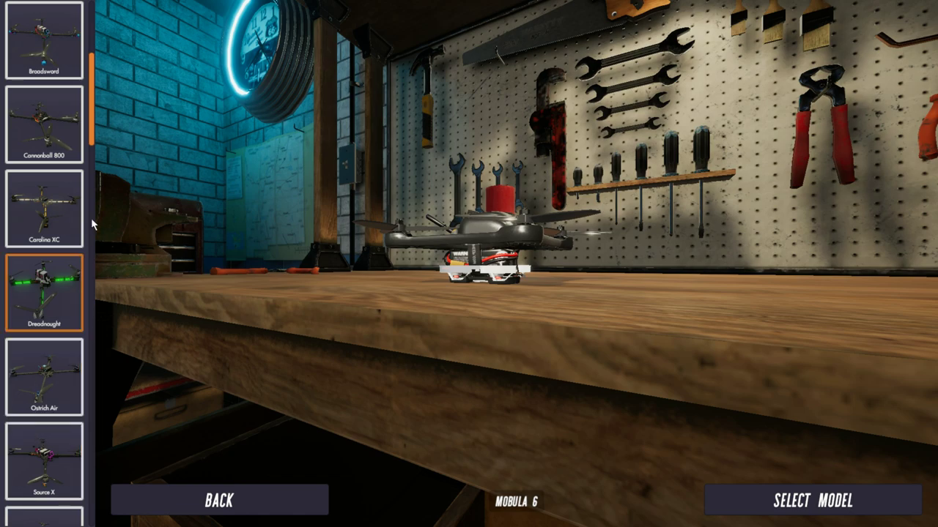
scroll("down", 3)
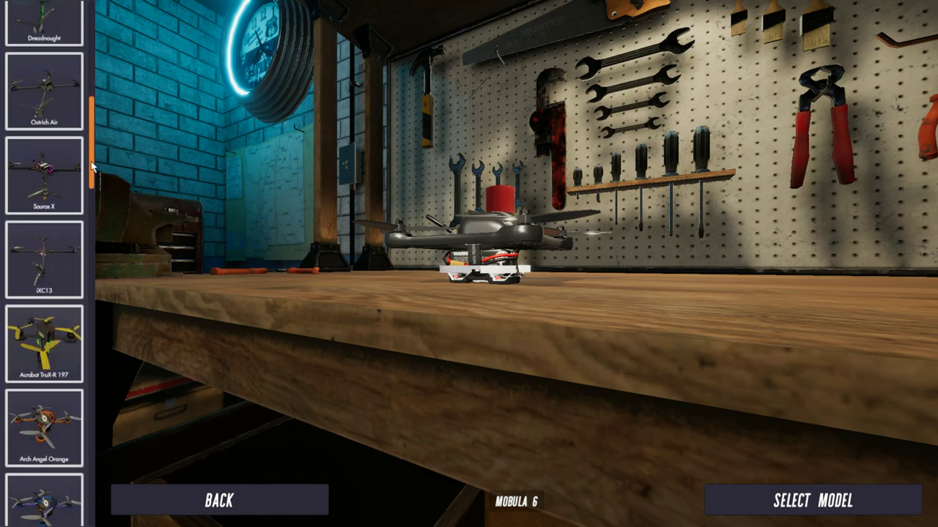
scroll("down", 3)
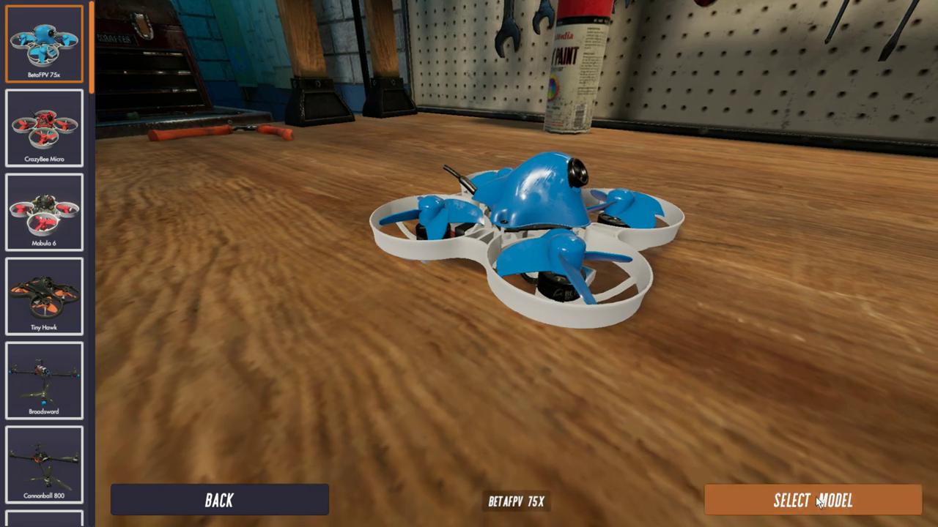
- Save the BetaFPV 75X as a new quad named beta75two and select it to fly
left_click(811, 501)
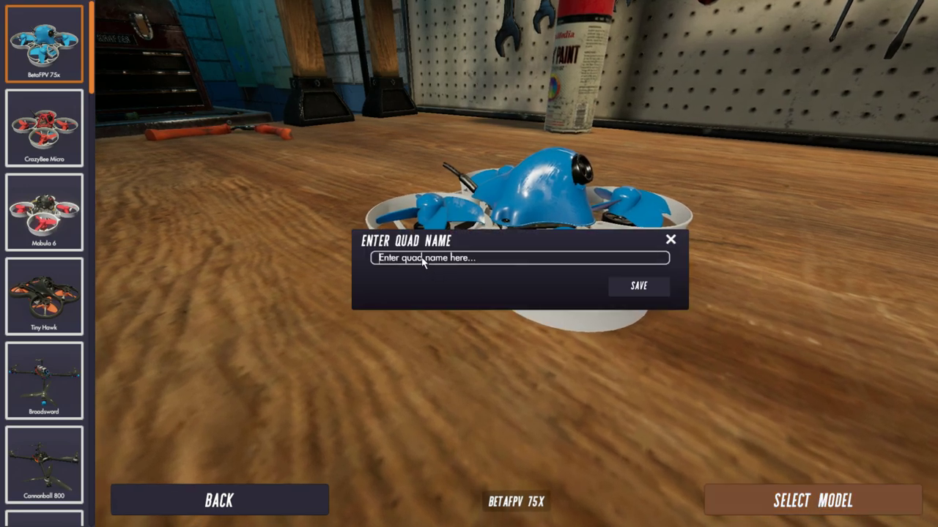
type("b7")
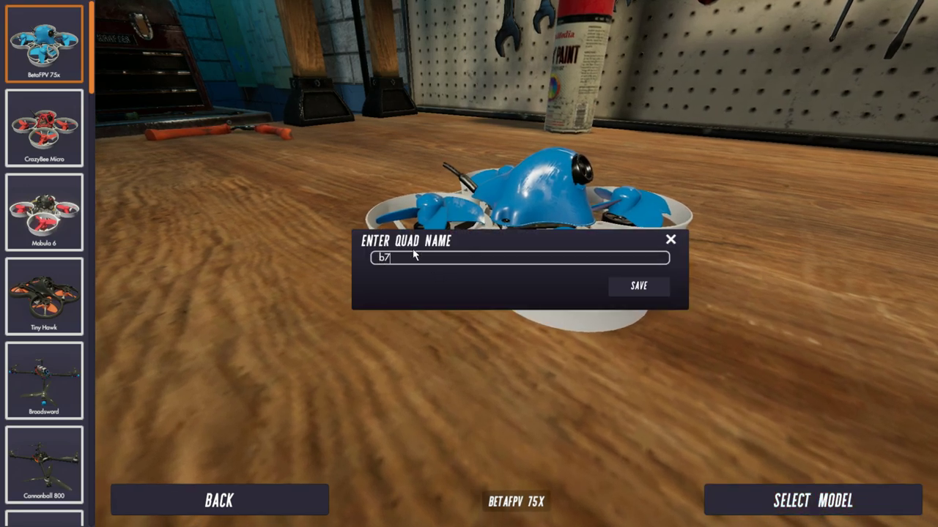
type("5")
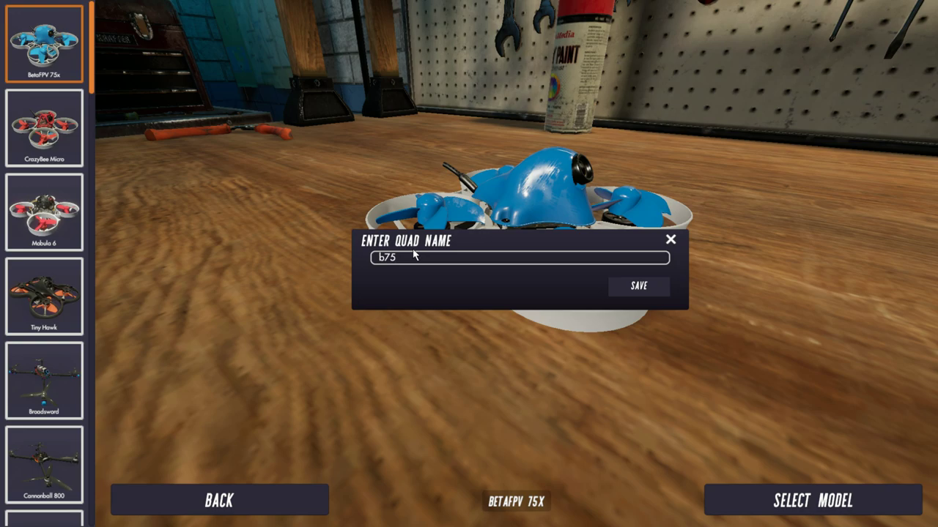
type("2")
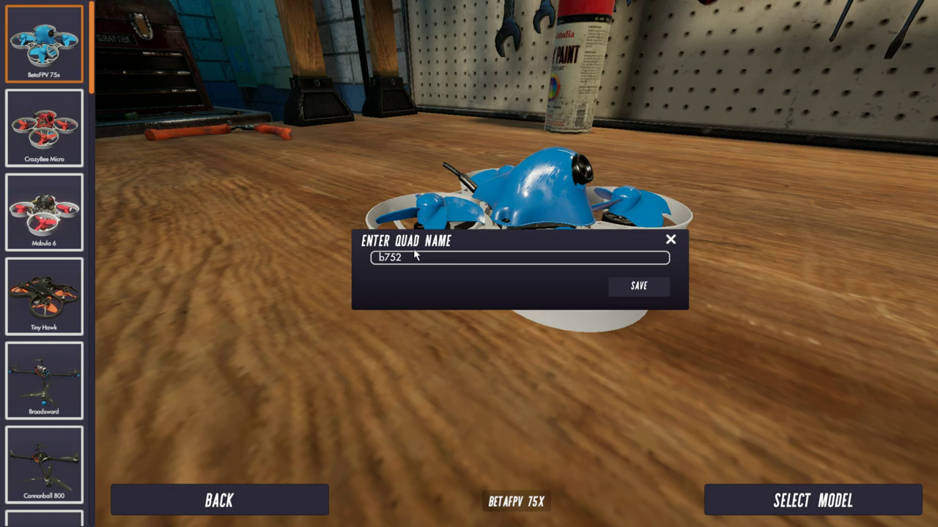
key("Backspace")
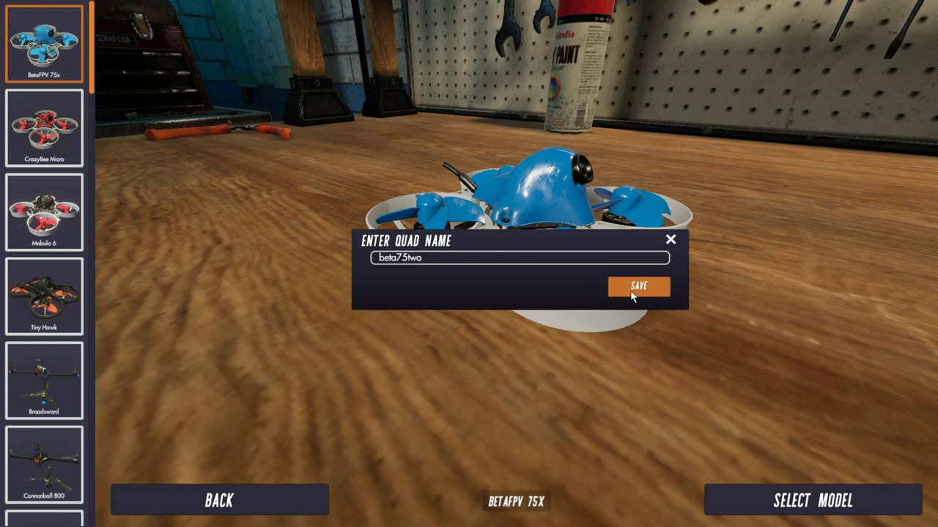
left_click(638, 286)
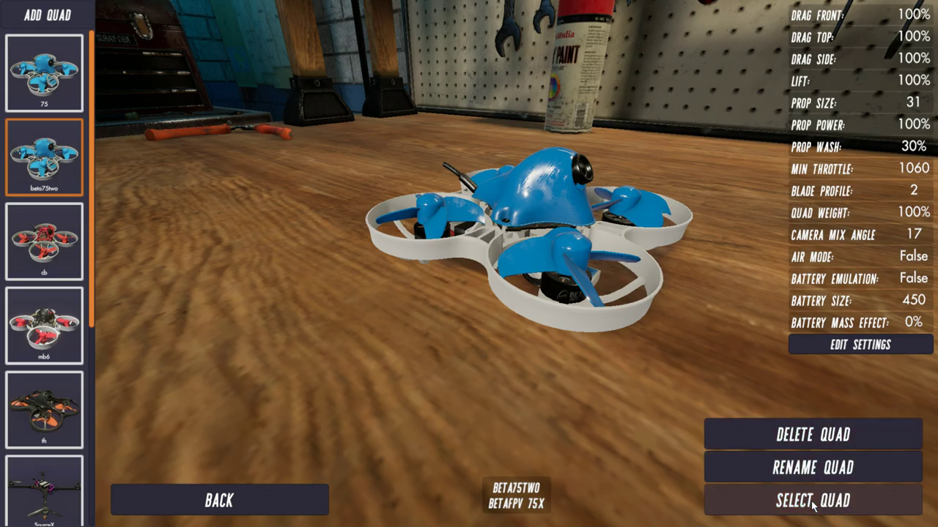
left_click(813, 501)
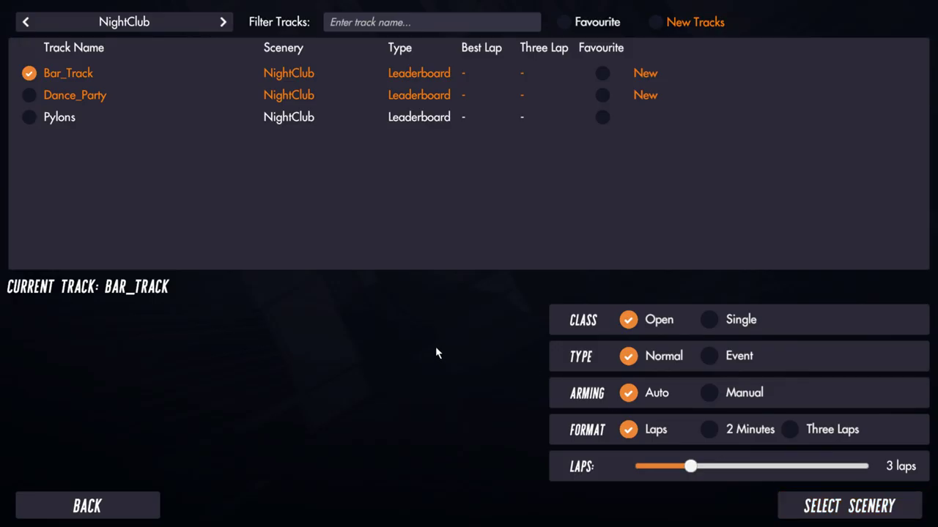